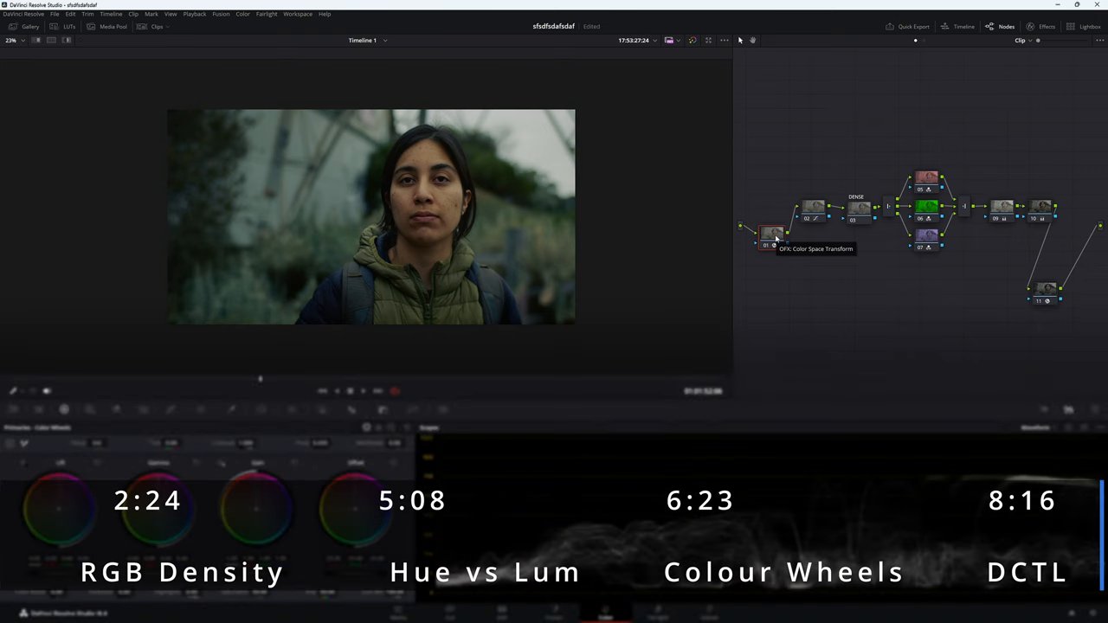
mouse_move(481, 336)
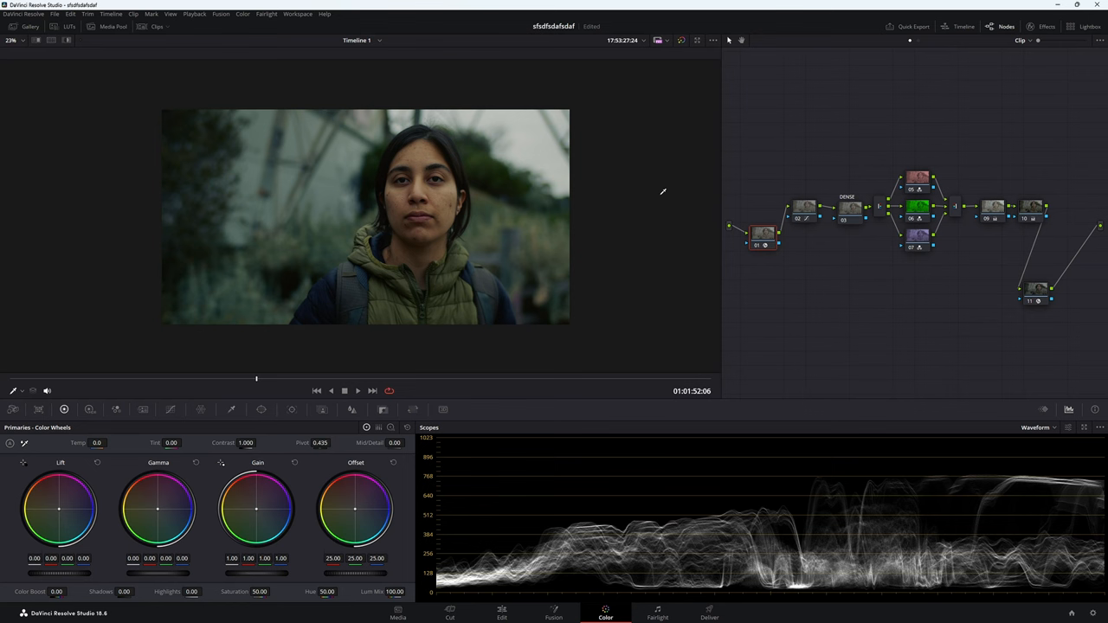
- Inspect node 01's Color Space Transform settings, Blackmagic camera to DaVinci Wide Gamut/Intermediate, including gamut mapping
left_click(759, 234)
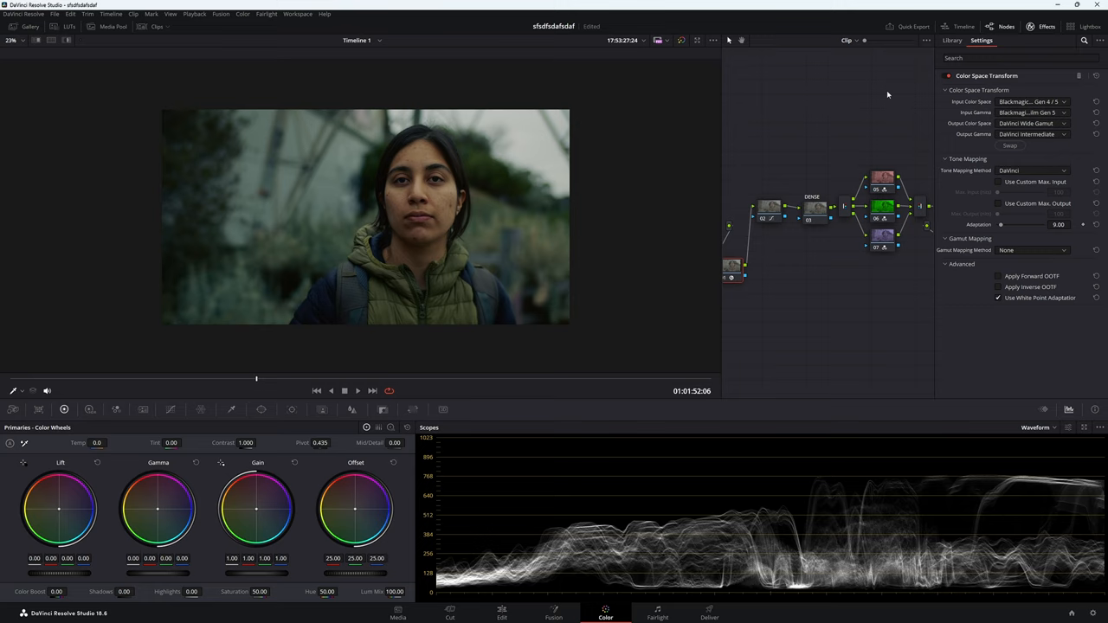
mouse_move(736, 280)
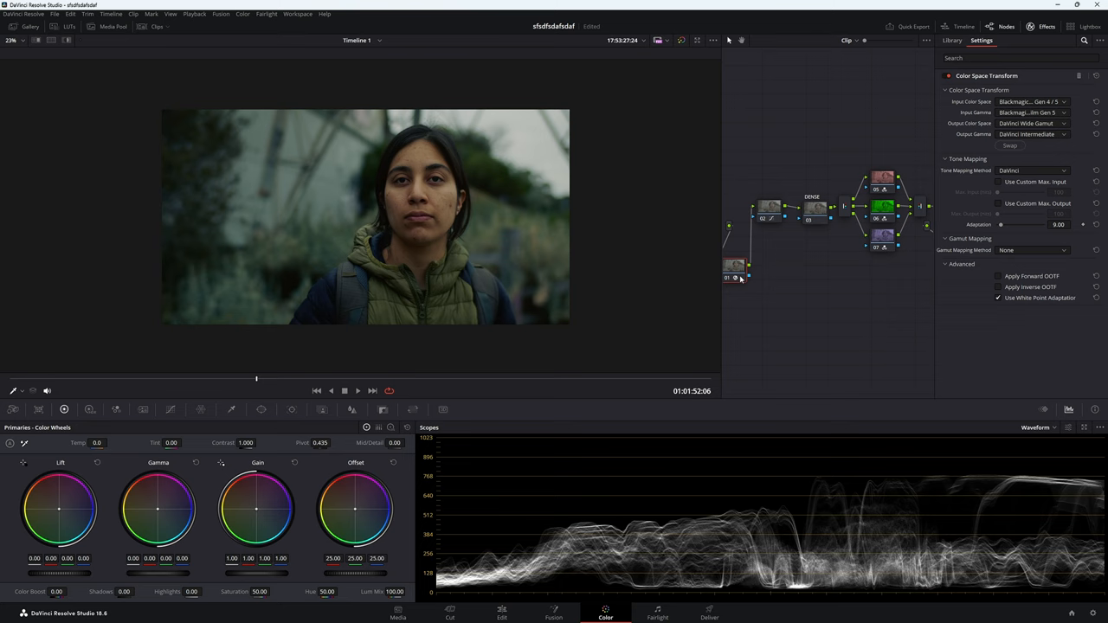
left_click(1030, 101)
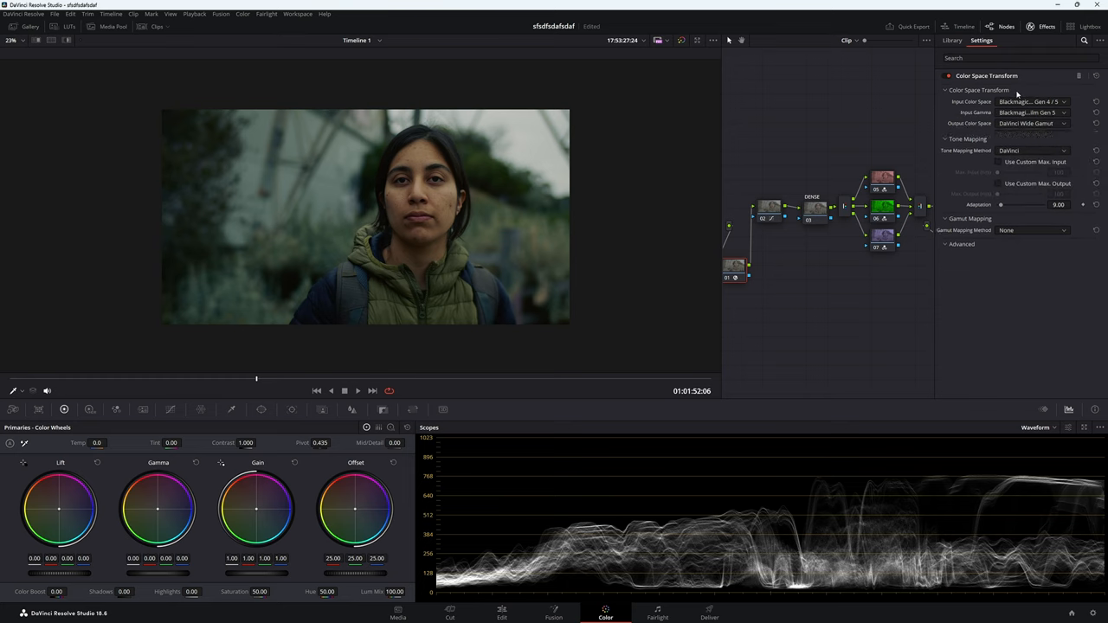
left_click(1030, 123)
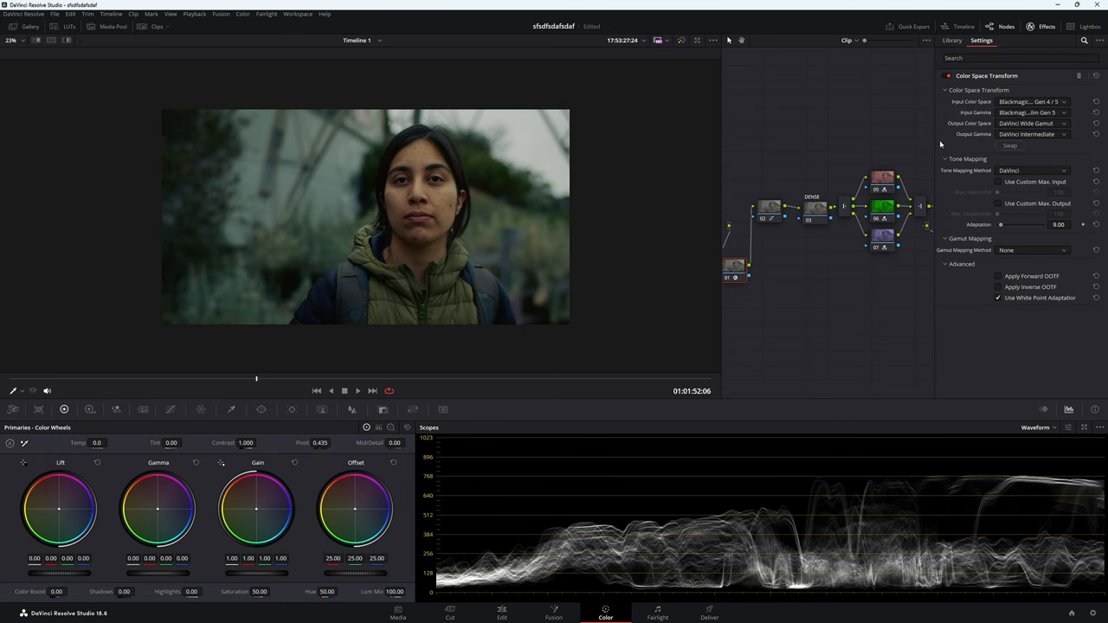
left_click(848, 39)
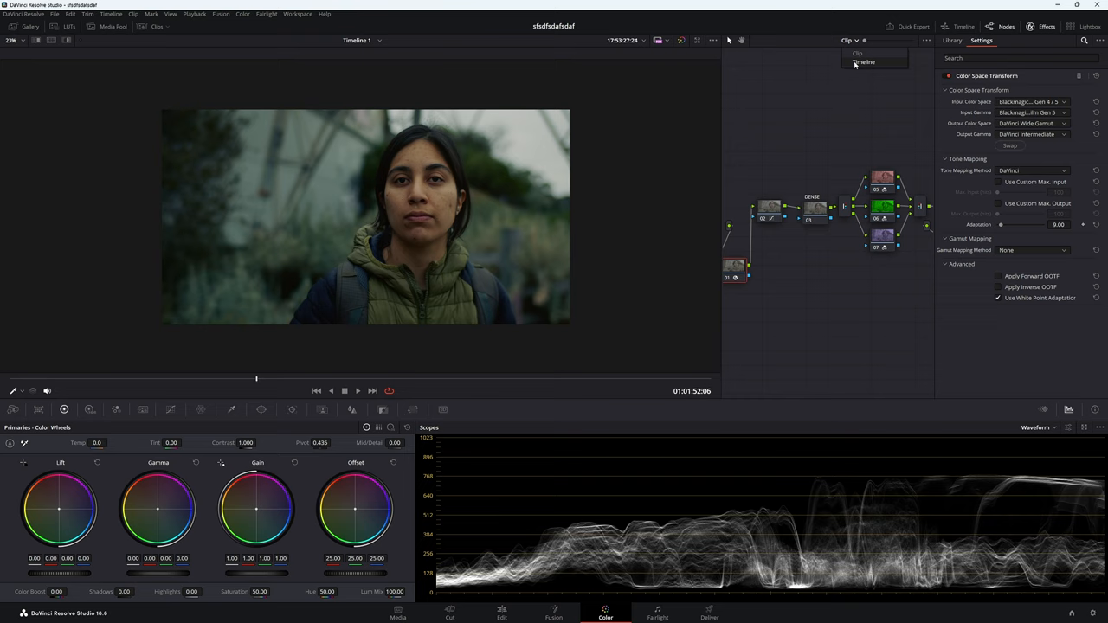
- View the timeline node graph's CST converting DaVinci Wide Gamut/Intermediate to Rec.709 Gamma 2.4
left_click(862, 62)
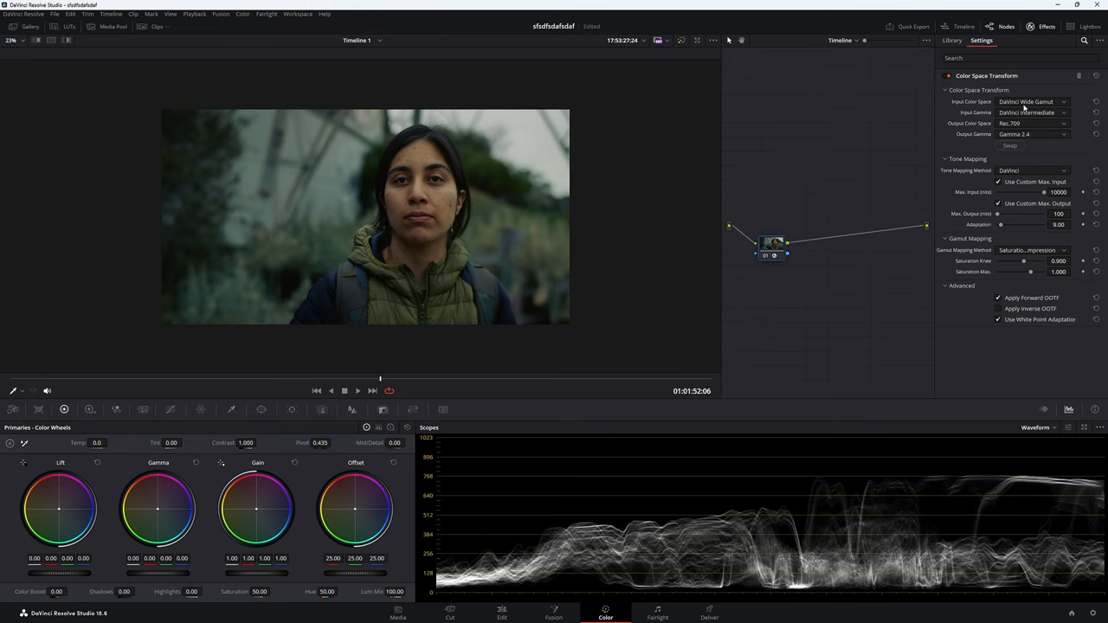
mouse_move(951, 187)
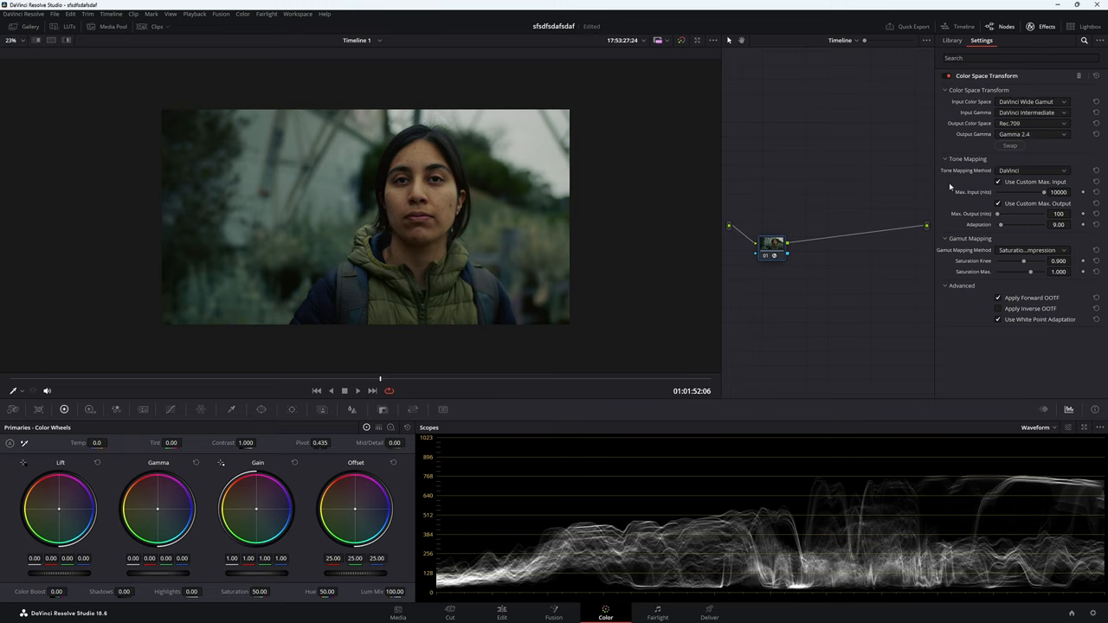
left_click(1032, 172)
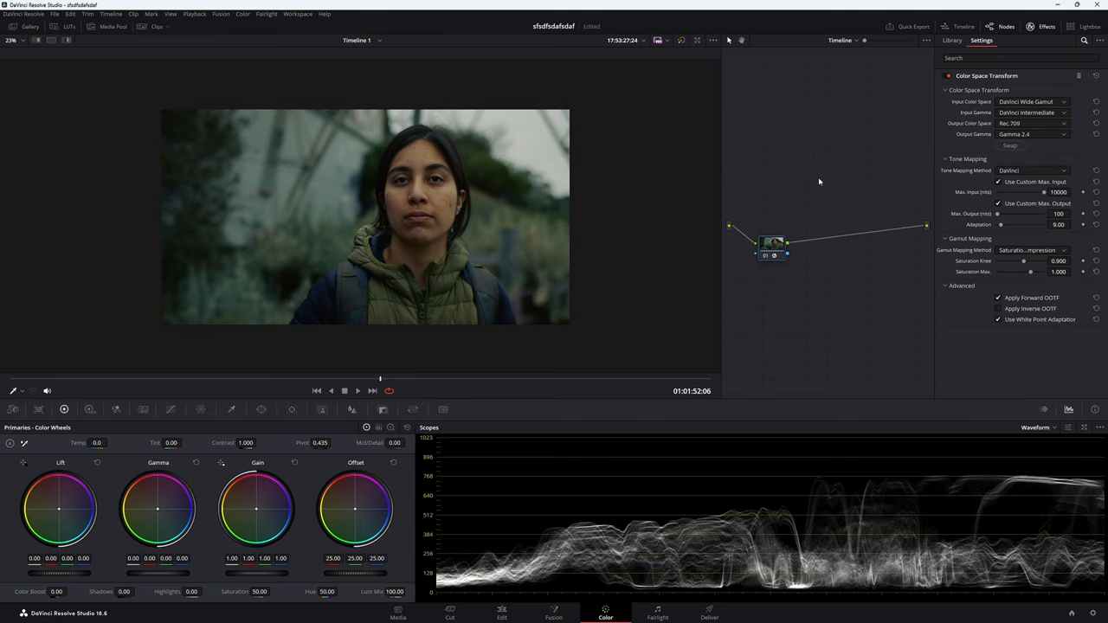
mouse_move(807, 178)
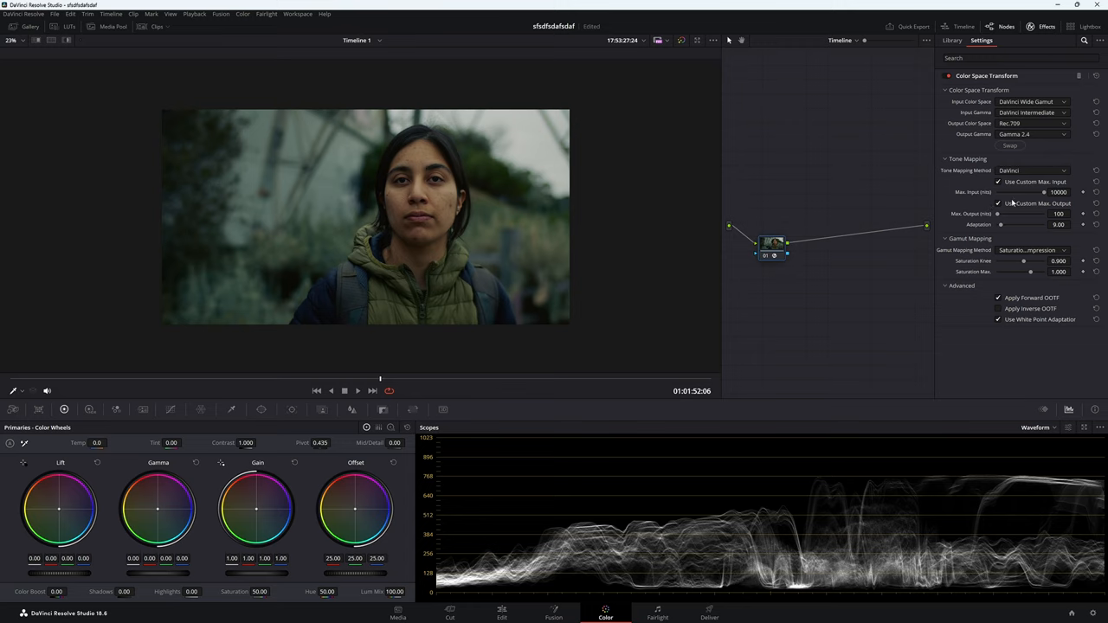
mouse_move(1042, 215)
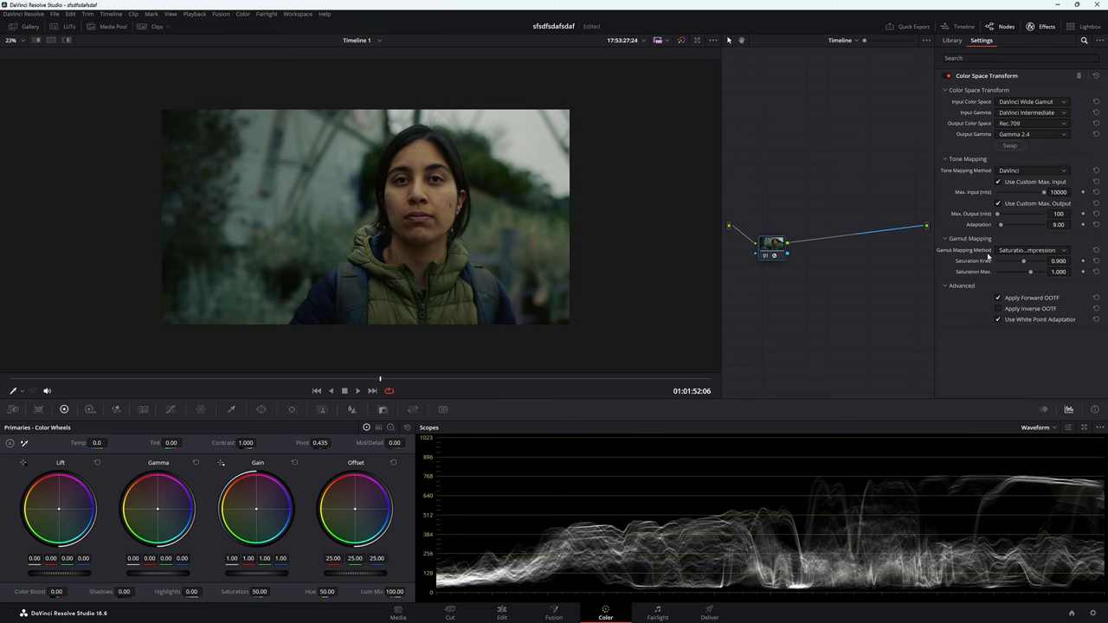
mouse_move(1024, 256)
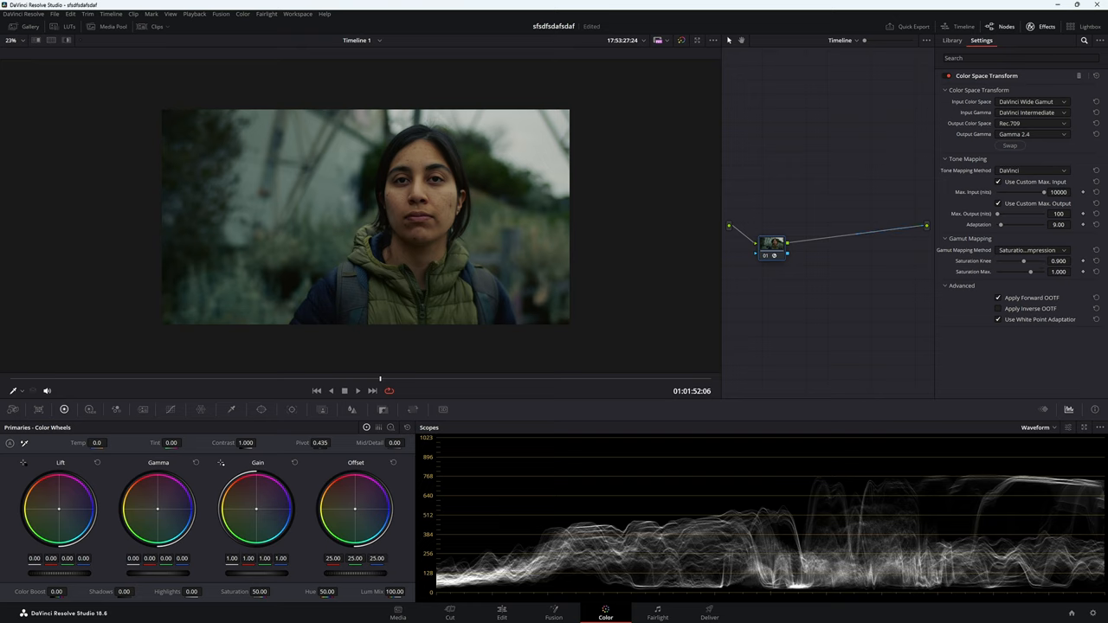
- Return to the Clip node graph and cancel out of Project Settings, leaving colour management as DaVinci YRGB
left_click(839, 40)
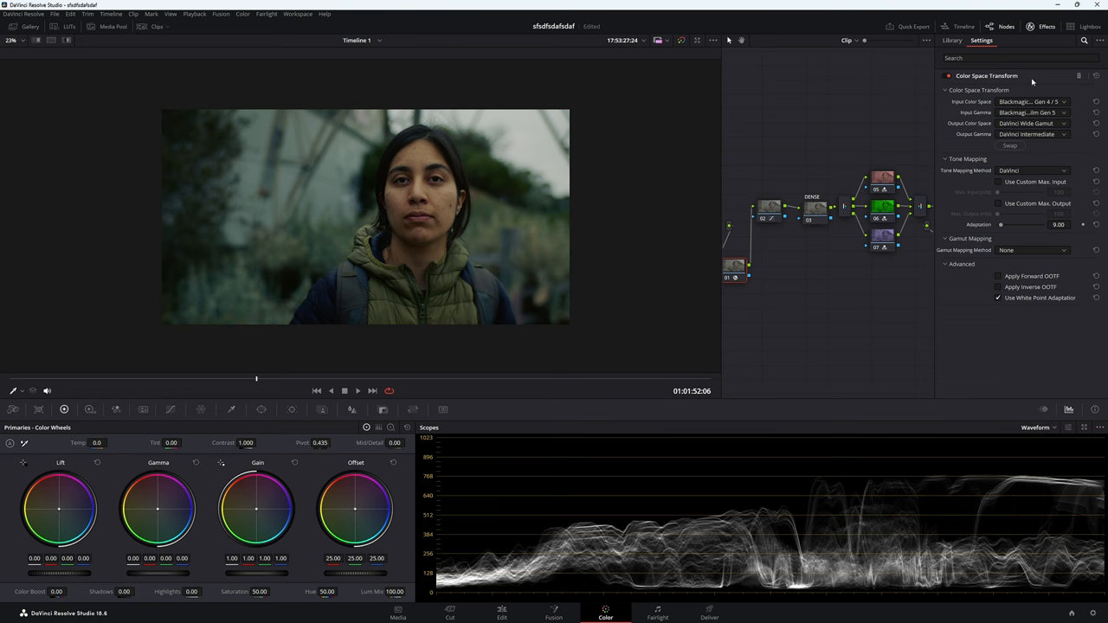
mouse_move(811, 341)
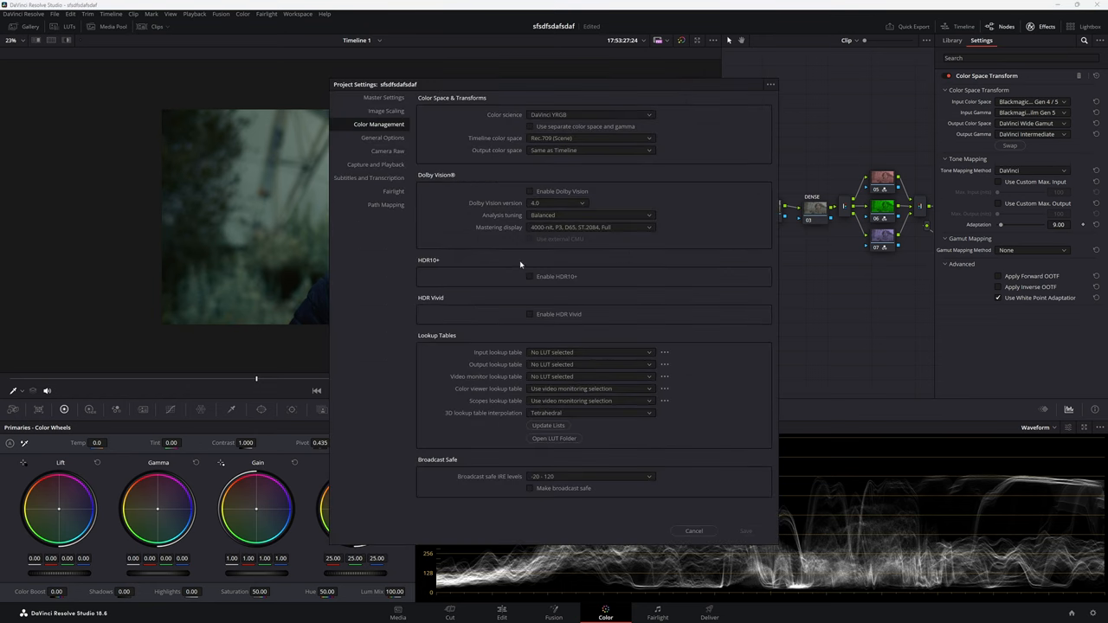
mouse_move(488, 90)
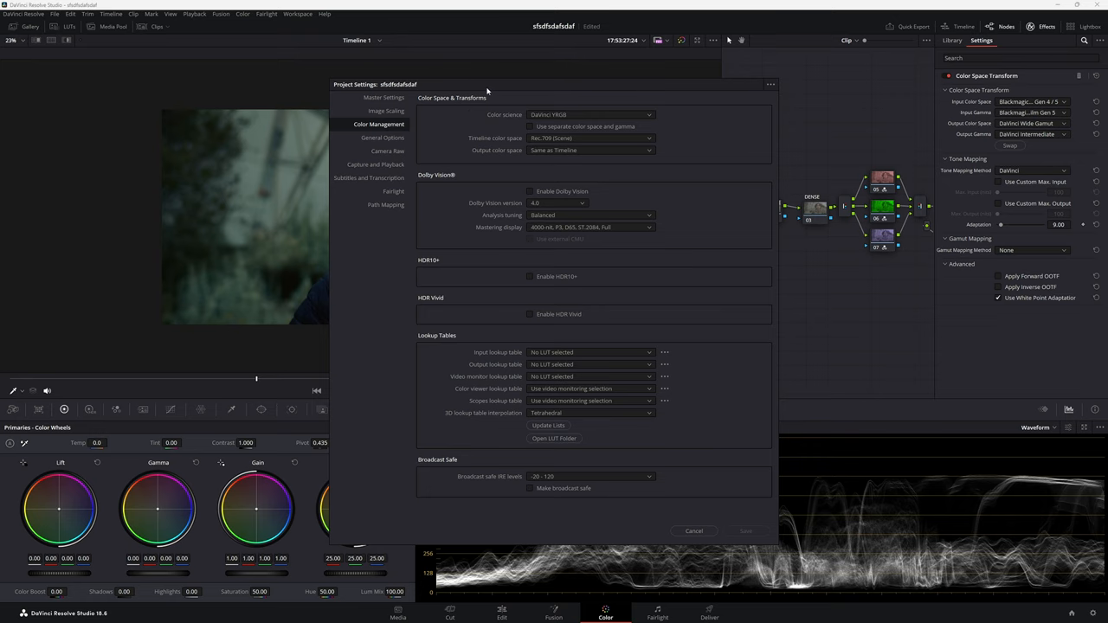
mouse_move(678, 515)
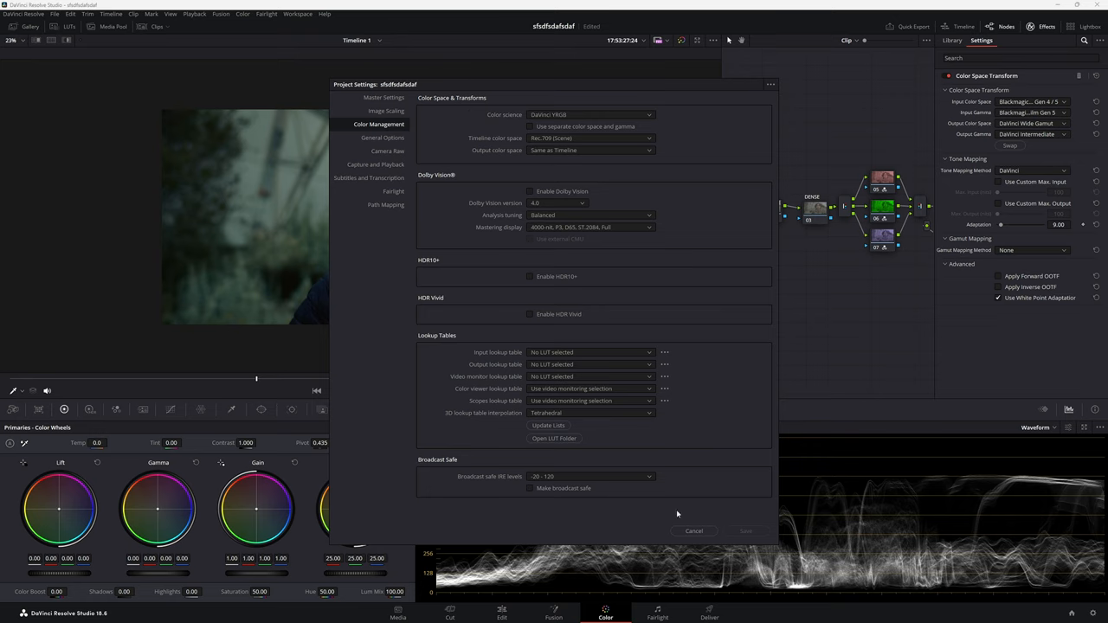
left_click(693, 529)
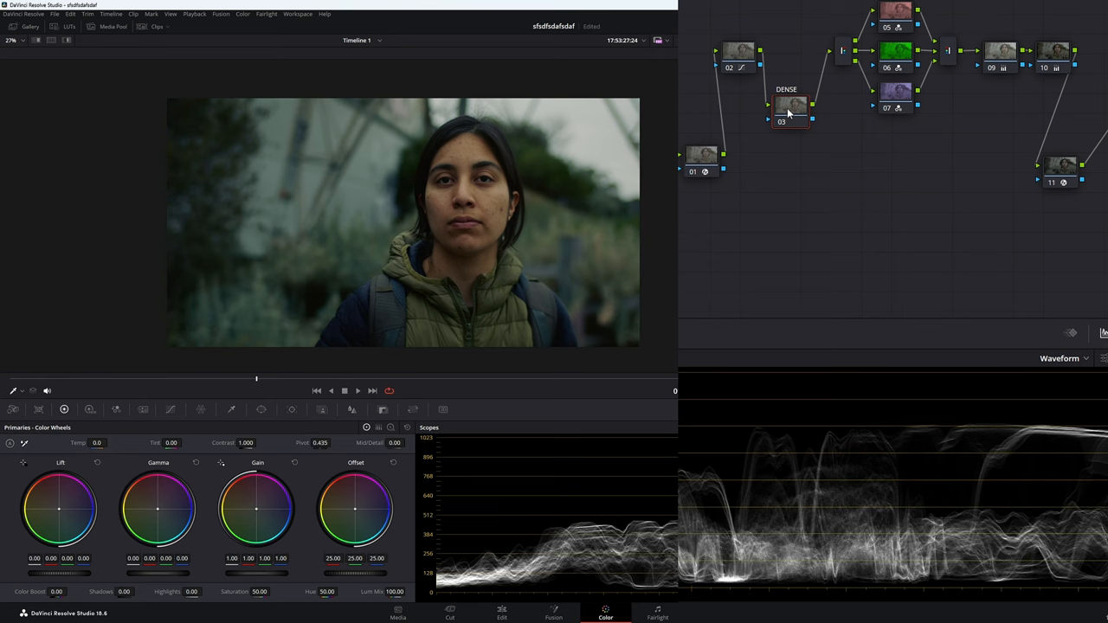
- Set the DENSE node's composite mode to Luminosity from its context menu
right_click(788, 113)
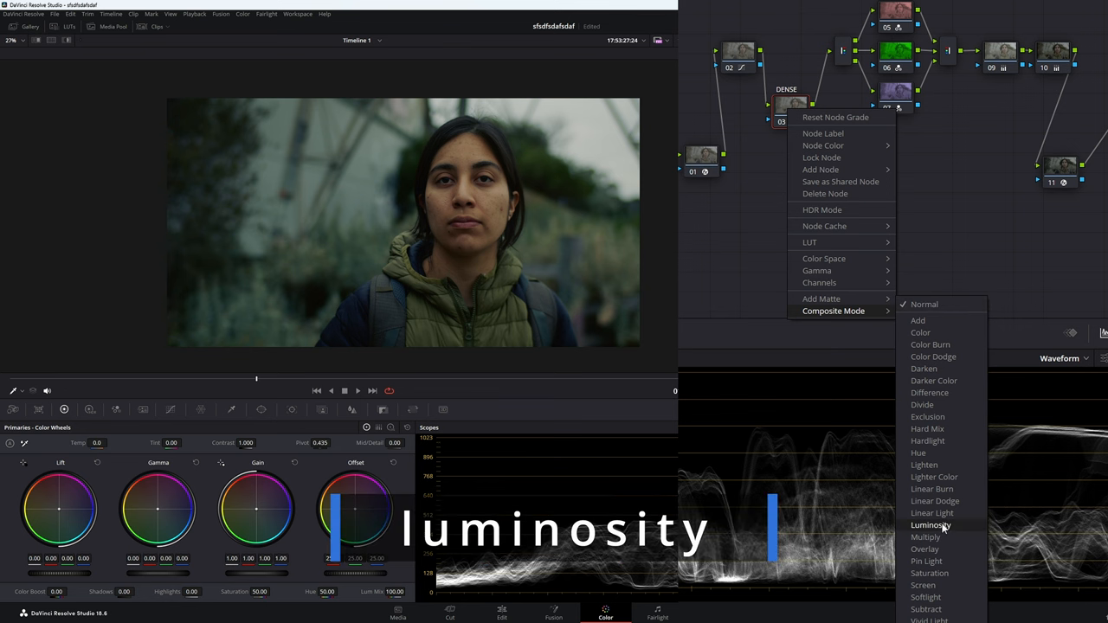
left_click(931, 526)
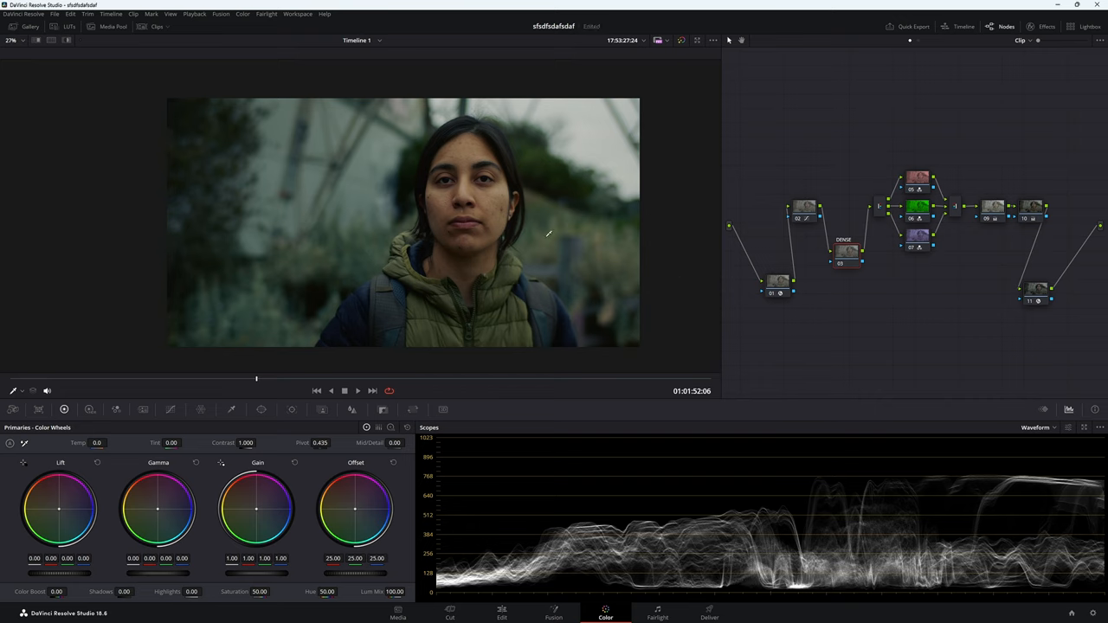
mouse_move(490, 257)
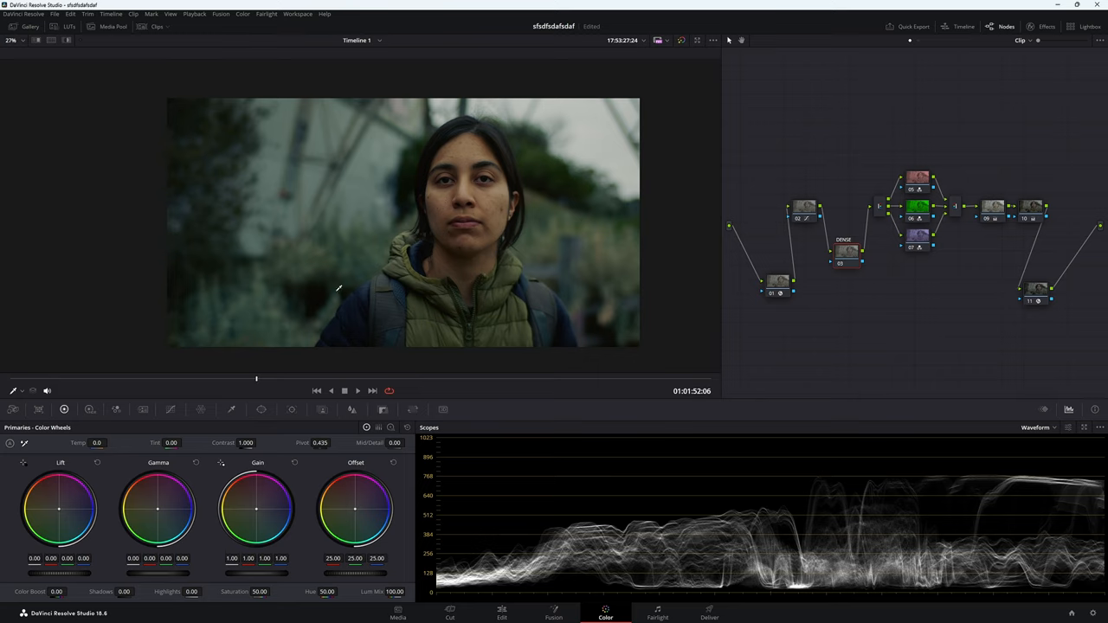
mouse_move(118, 409)
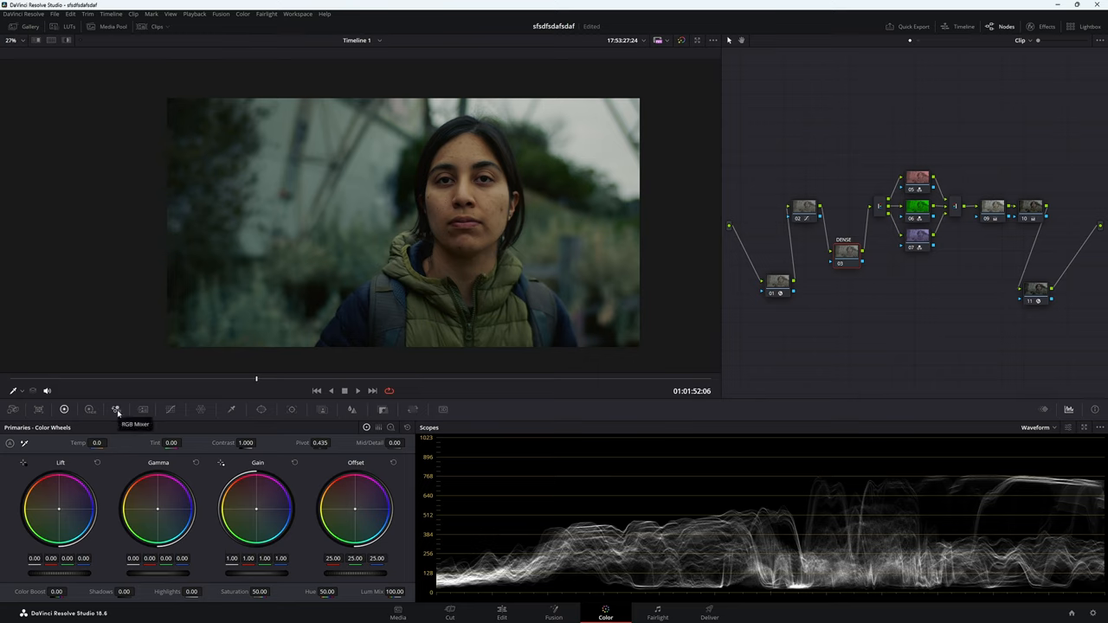
- Enable Monochrome in the RGB Mixer and pull the green contribution down to -0.88
left_click(117, 409)
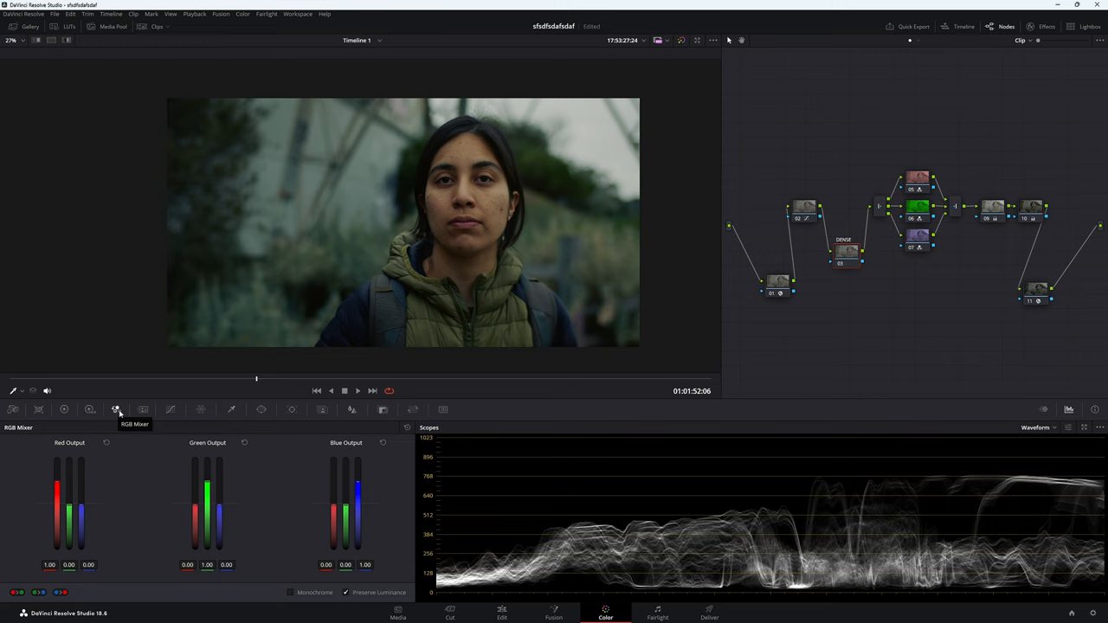
mouse_move(353, 278)
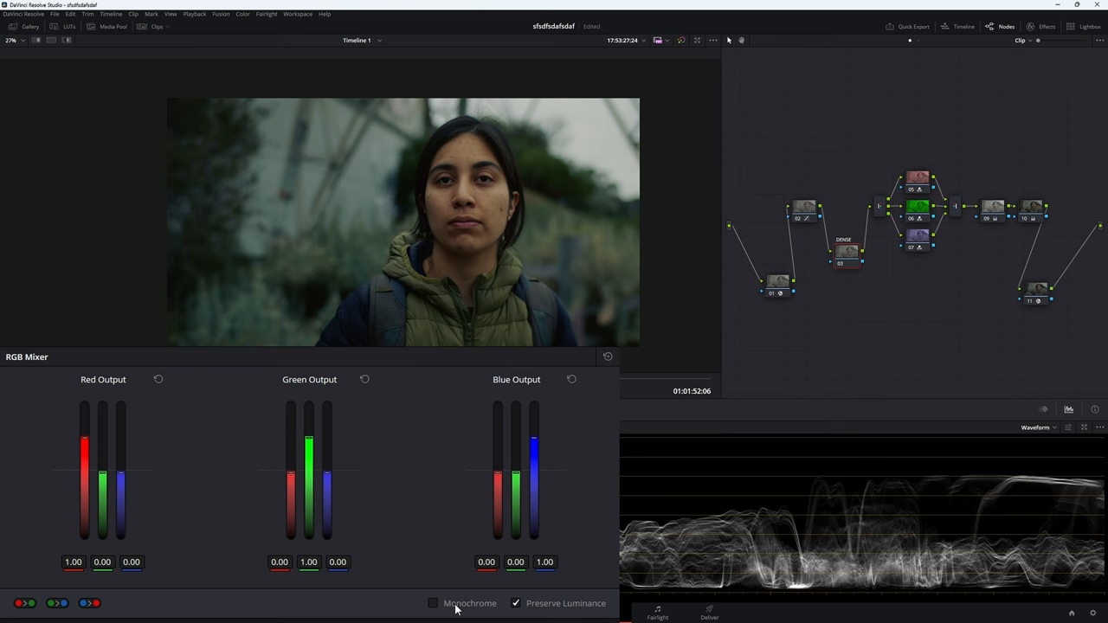
left_click(432, 603)
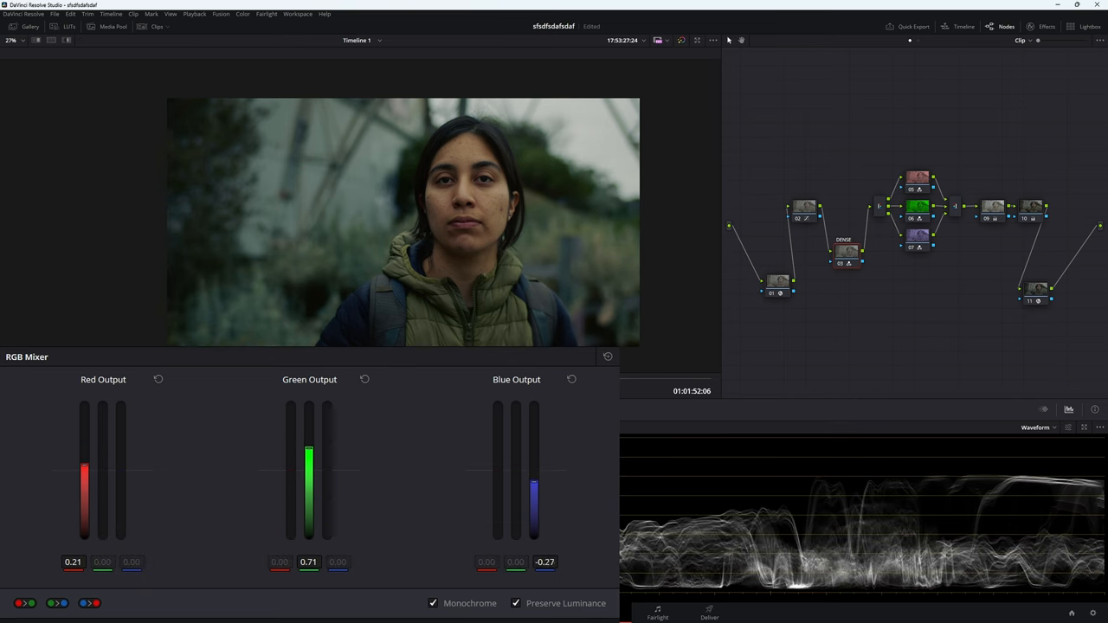
left_click_drag(533, 485, 533, 520)
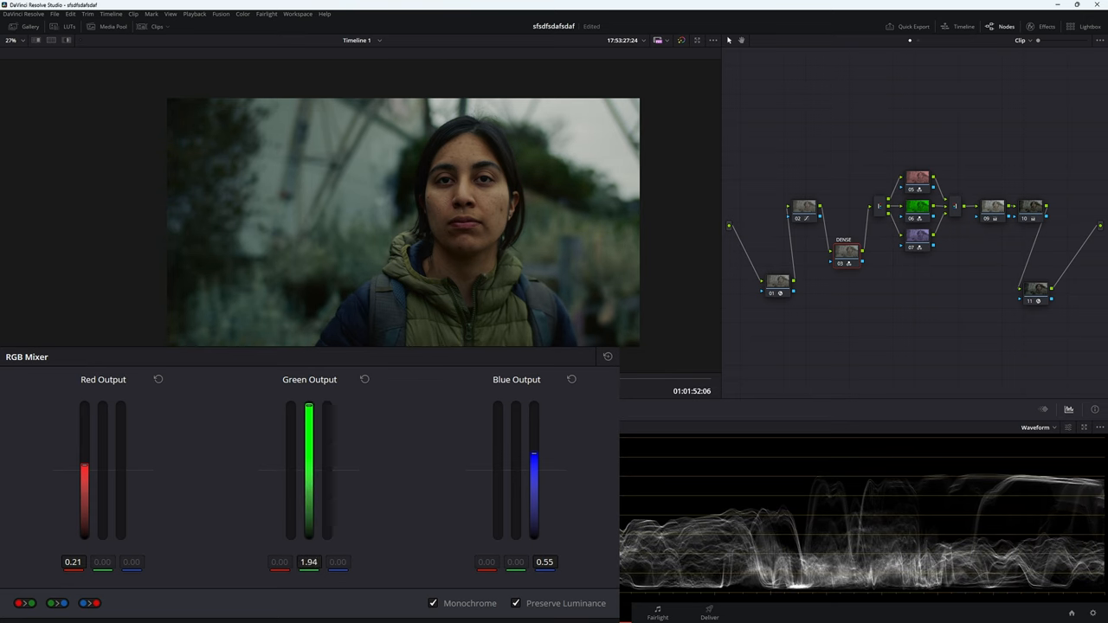
left_click_drag(308, 412, 309, 405)
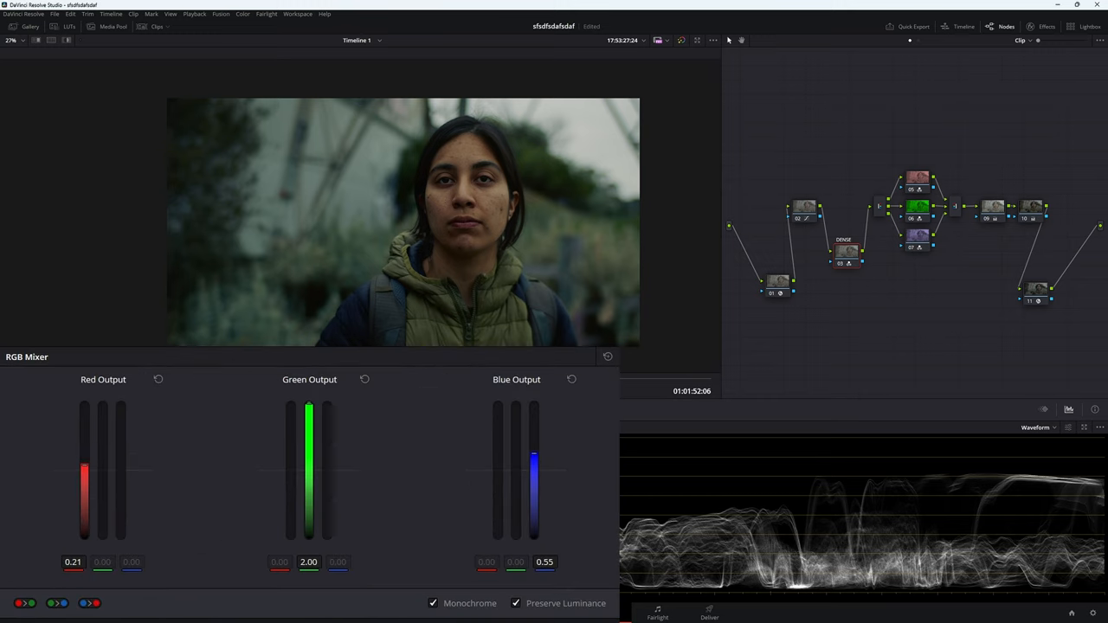
left_click_drag(308, 405, 308, 467)
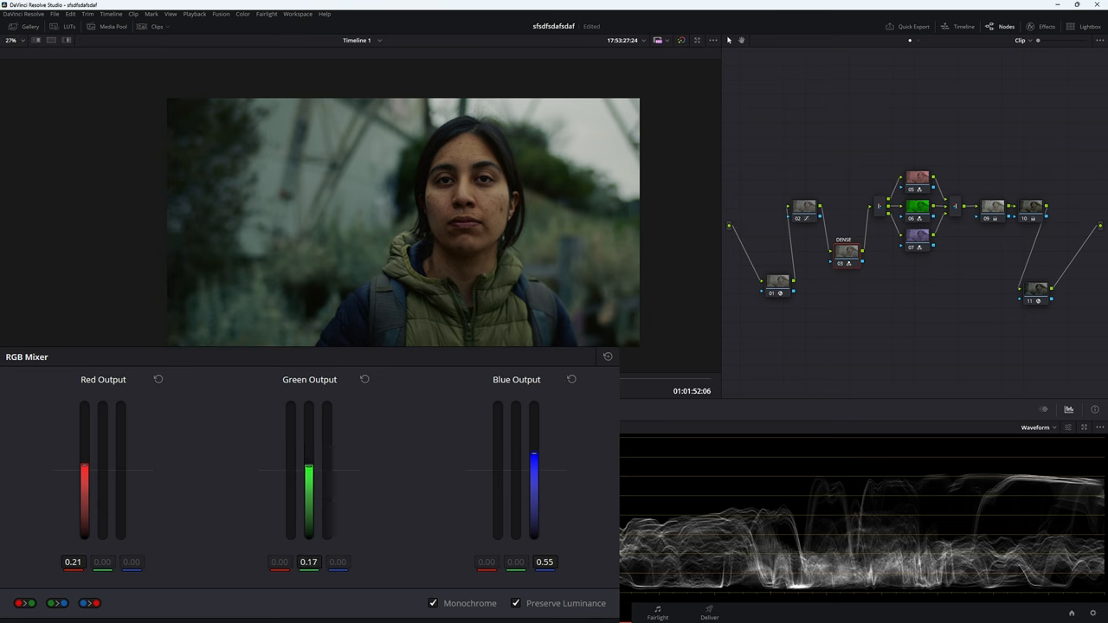
left_click_drag(308, 471, 308, 511)
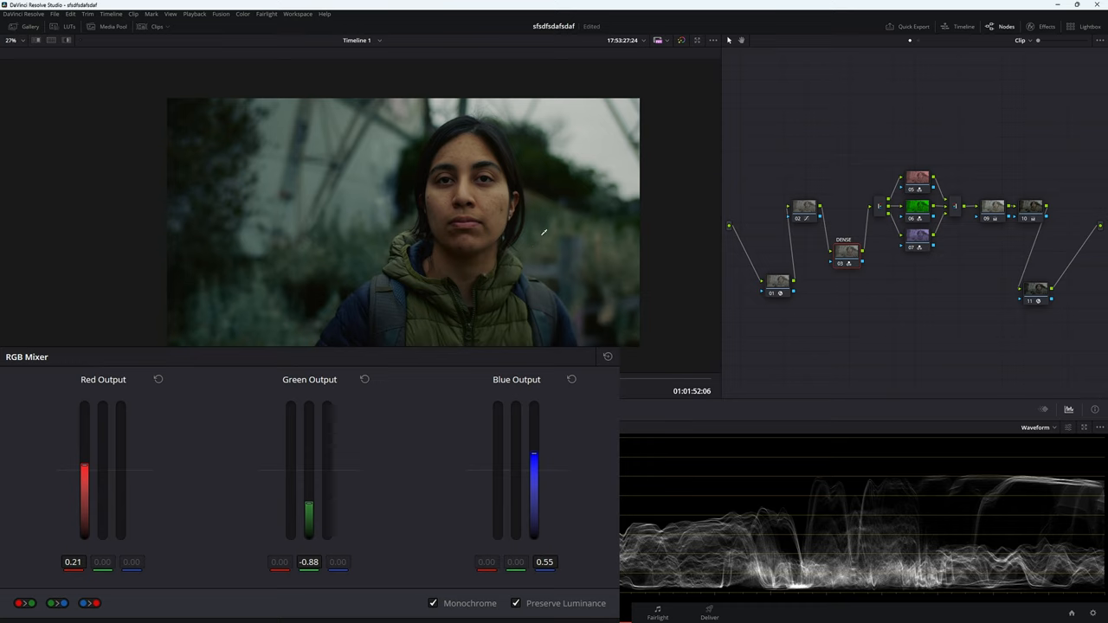
mouse_move(390, 268)
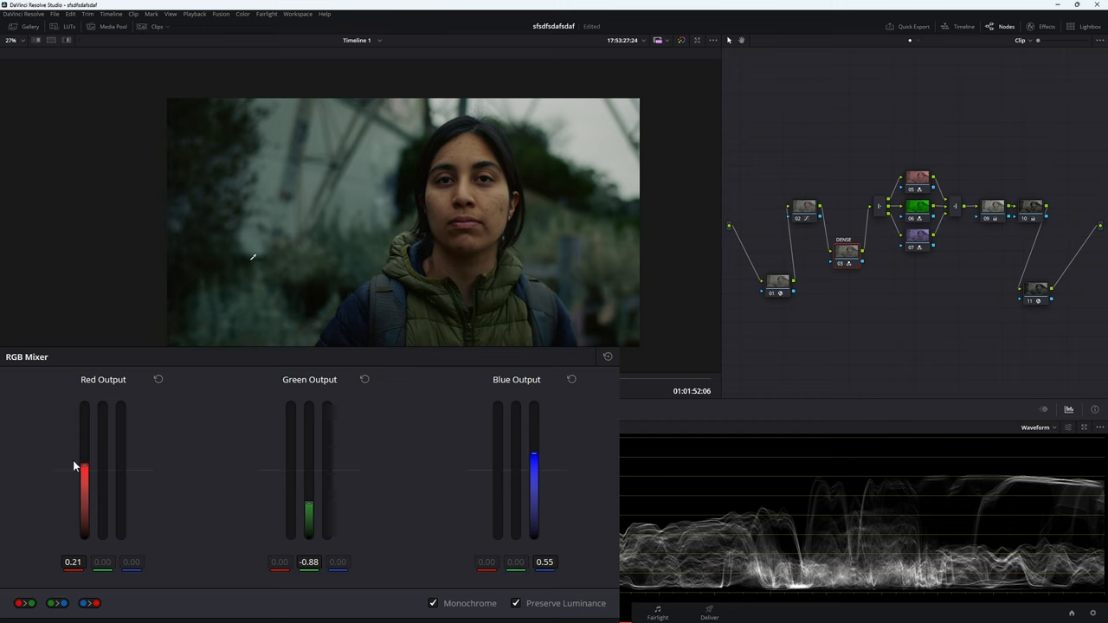
- Pull the monochrome mix's red output to about -0.47 and blue to -0.26, keeping green at -0.88
left_click_drag(84, 470, 83, 464)
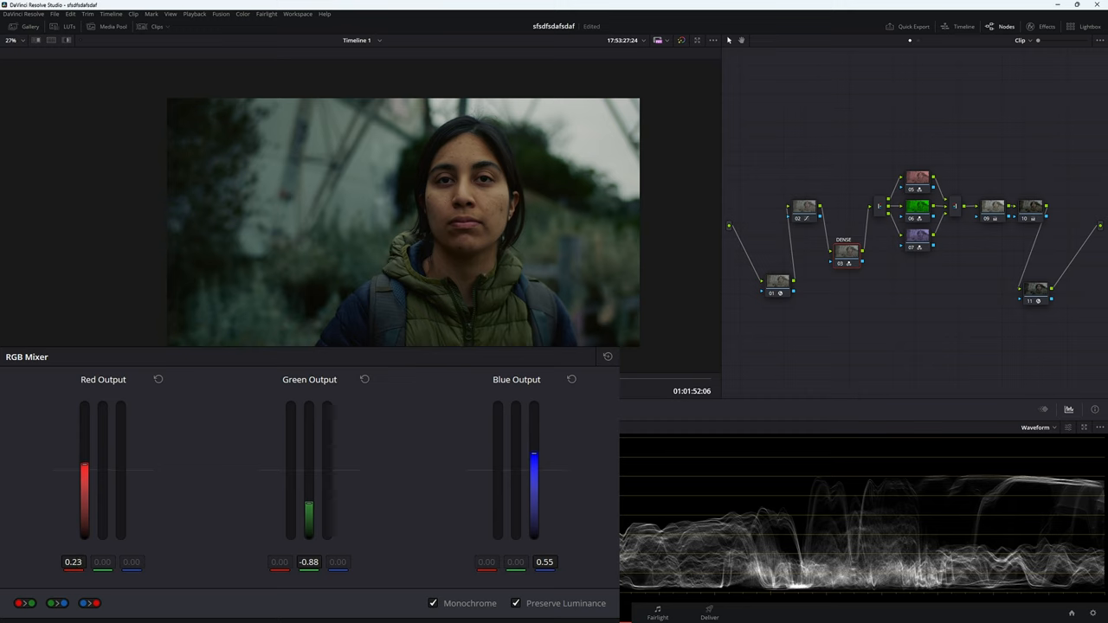
left_click_drag(84, 470, 83, 407)
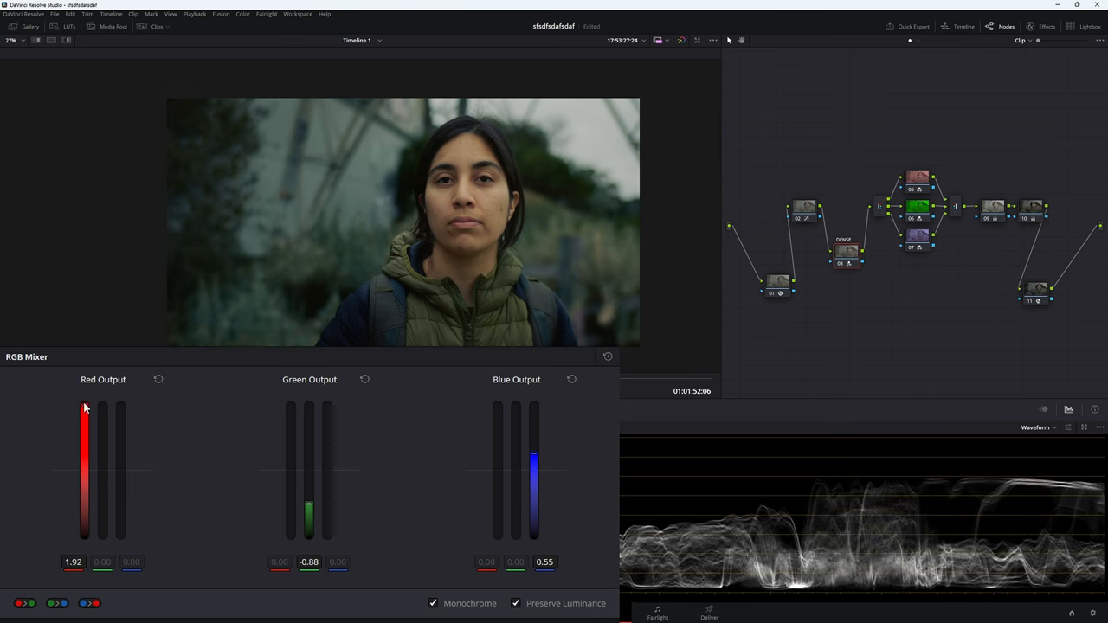
left_click_drag(83, 407, 83, 424)
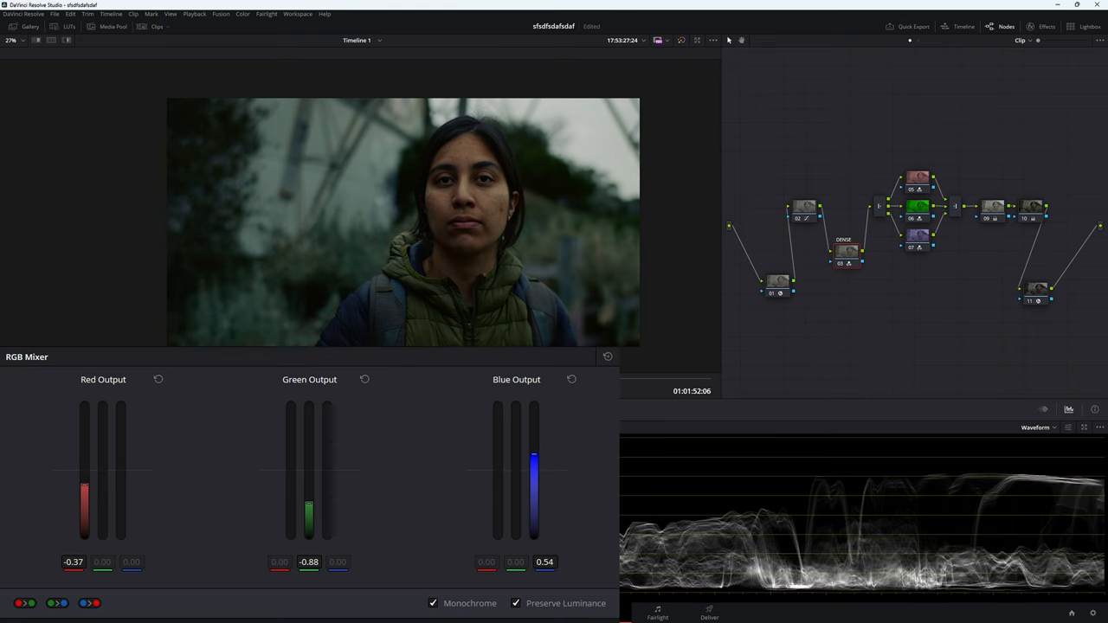
left_click_drag(533, 459, 533, 510)
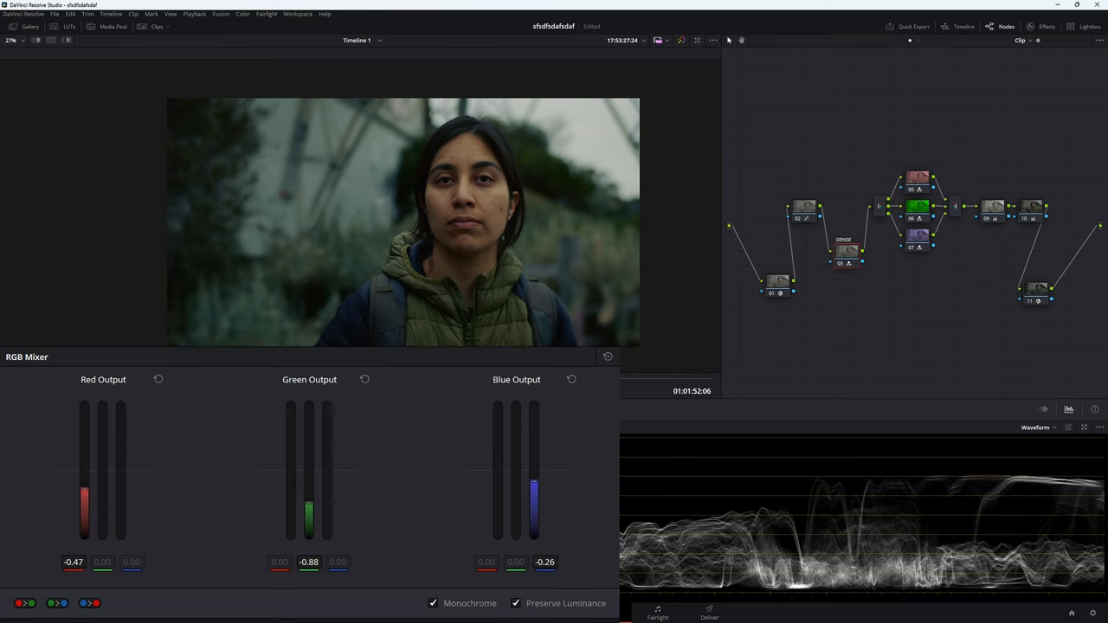
left_click_drag(83, 498, 83, 519)
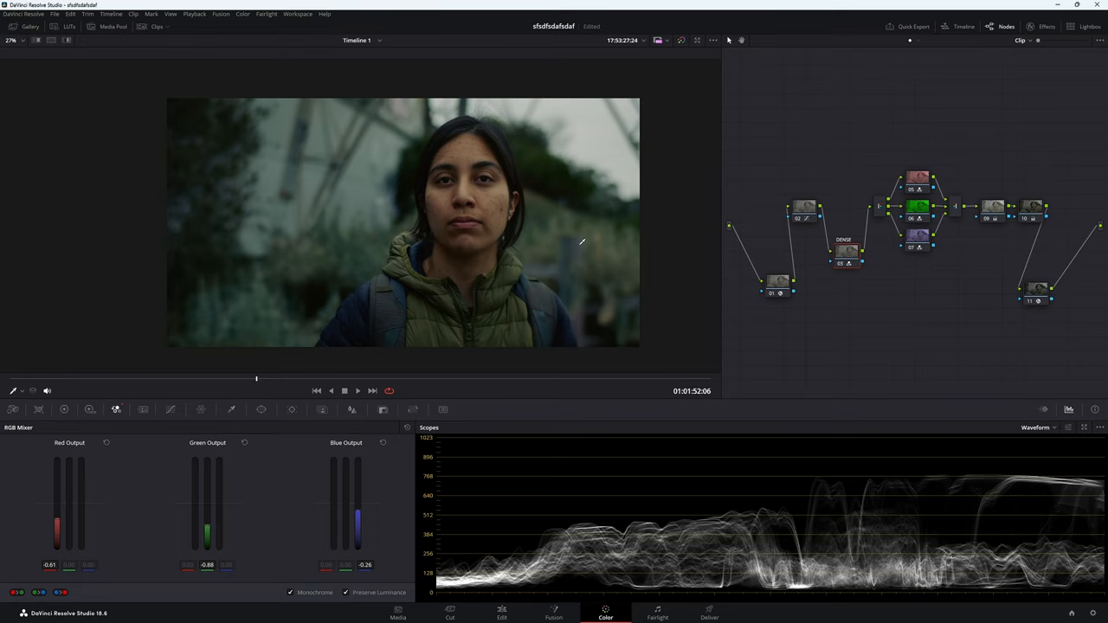
mouse_move(111, 50)
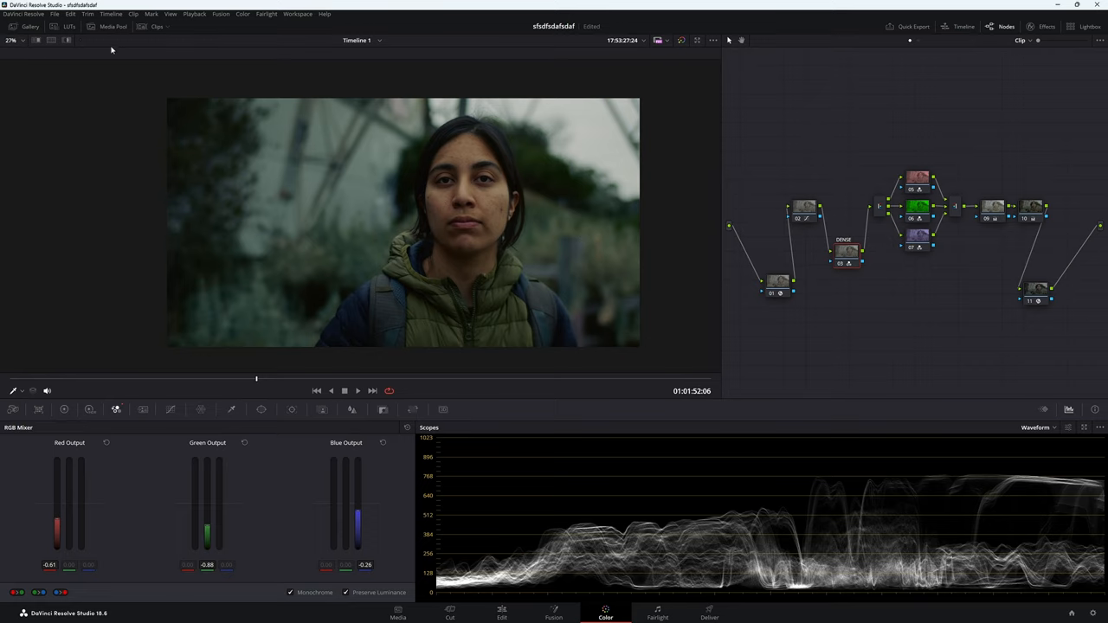
- Show the stills gallery beside the viewer
left_click(31, 26)
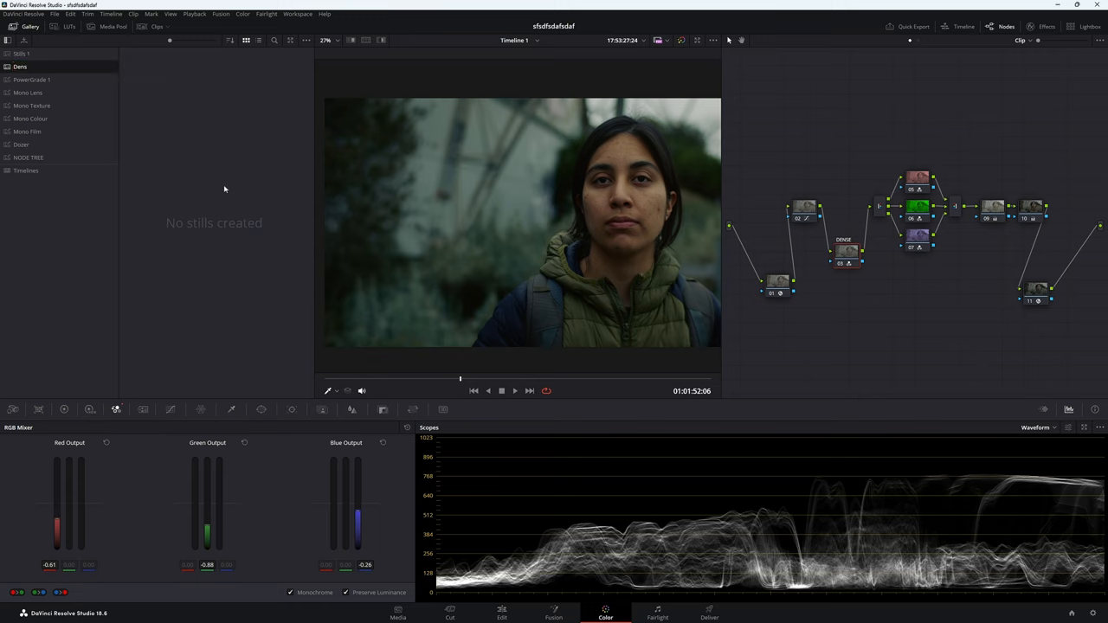
mouse_move(554, 198)
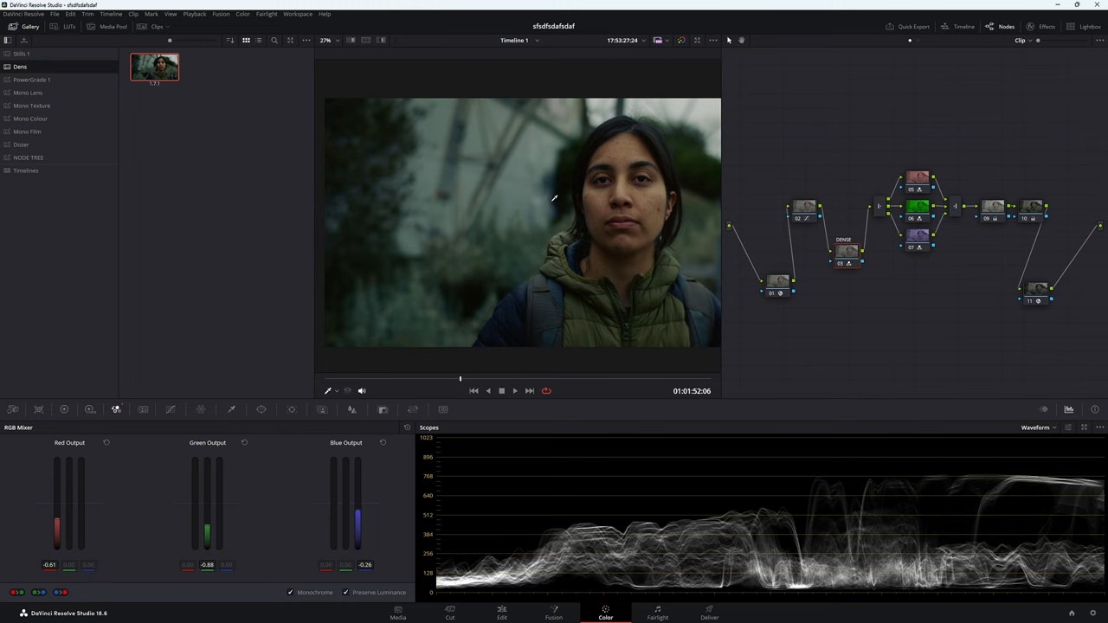
mouse_move(557, 221)
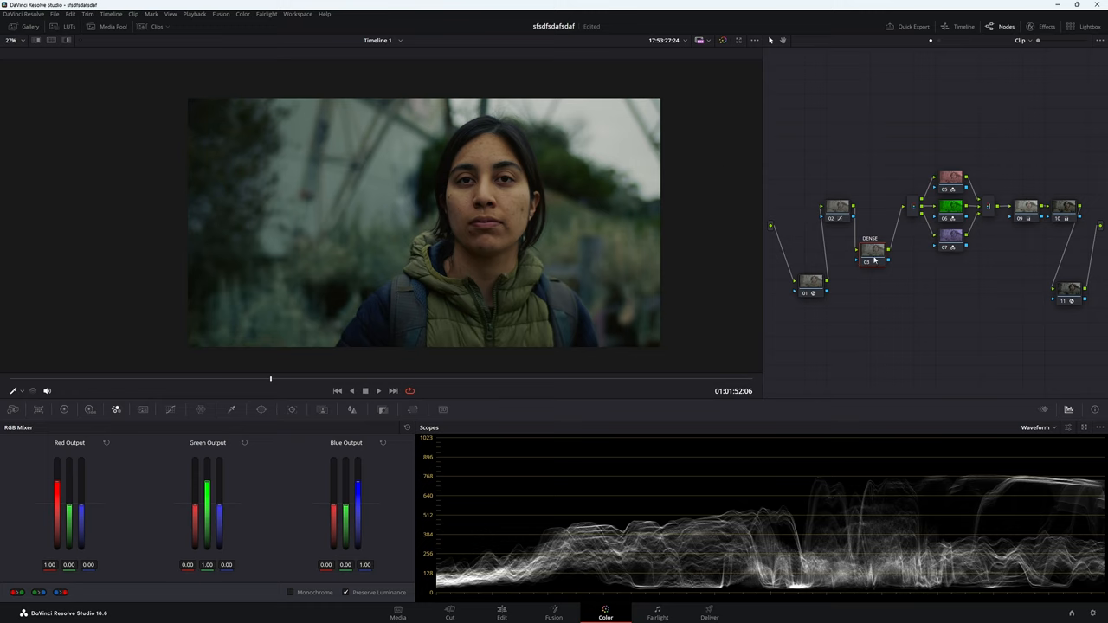
- On the chosen node, start a Hue vs Lum curve by sampling a hue and darkening the cyan-blues
right_click(872, 260)
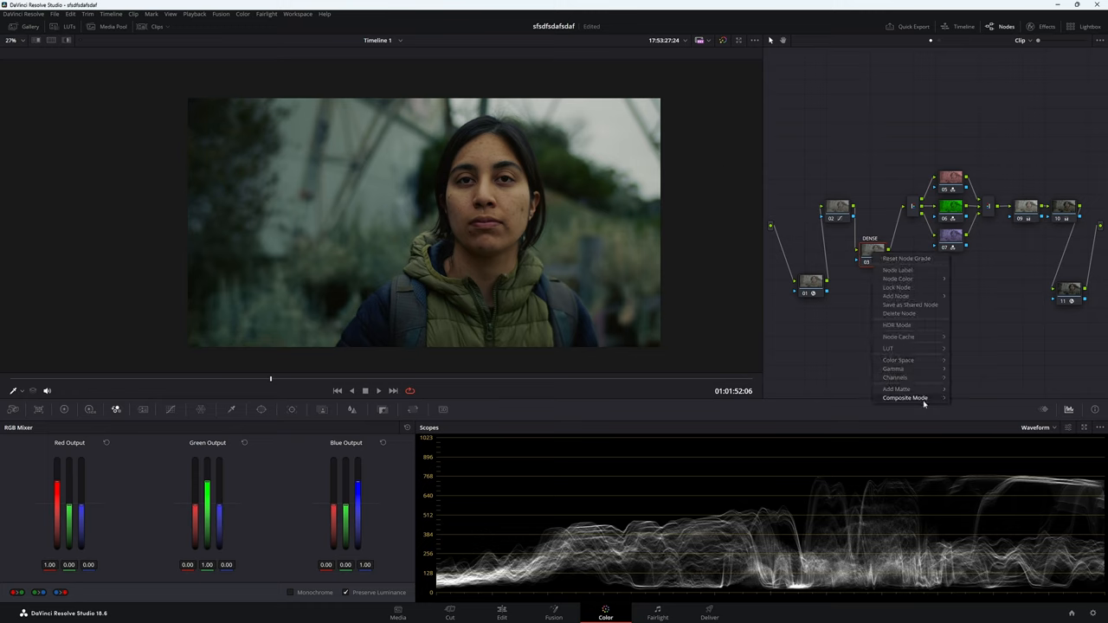
left_click(905, 396)
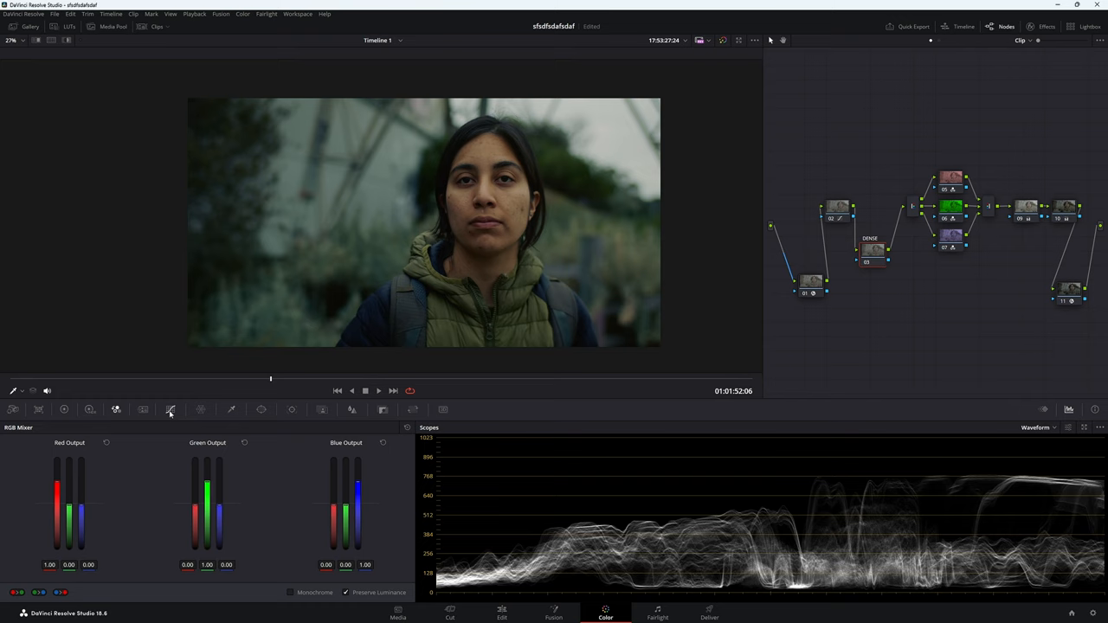
left_click(169, 409)
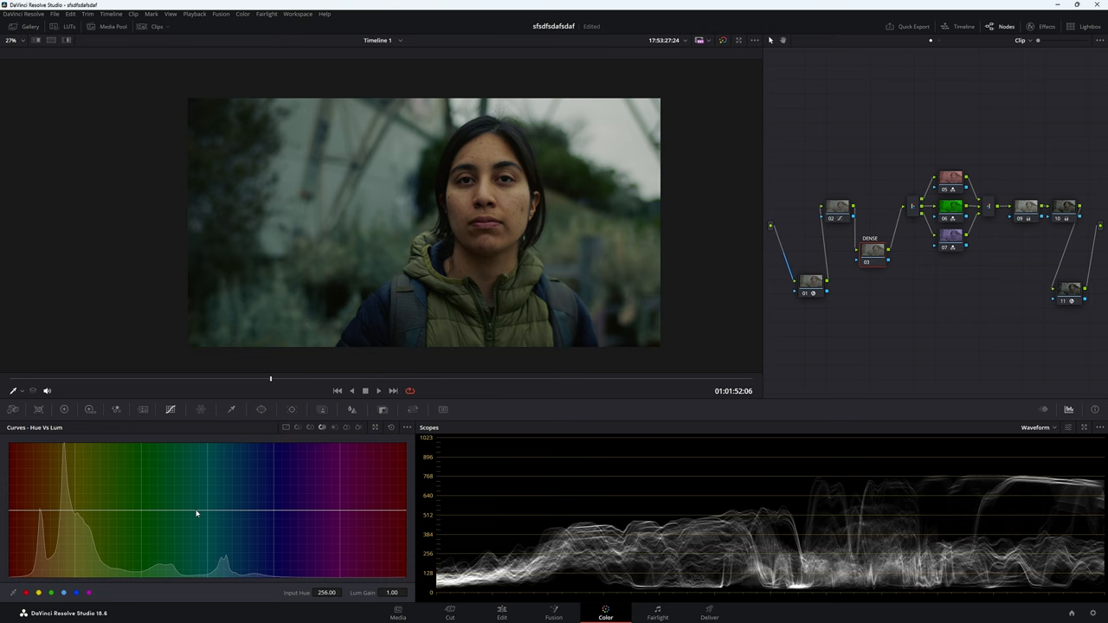
left_click_drag(198, 512, 195, 574)
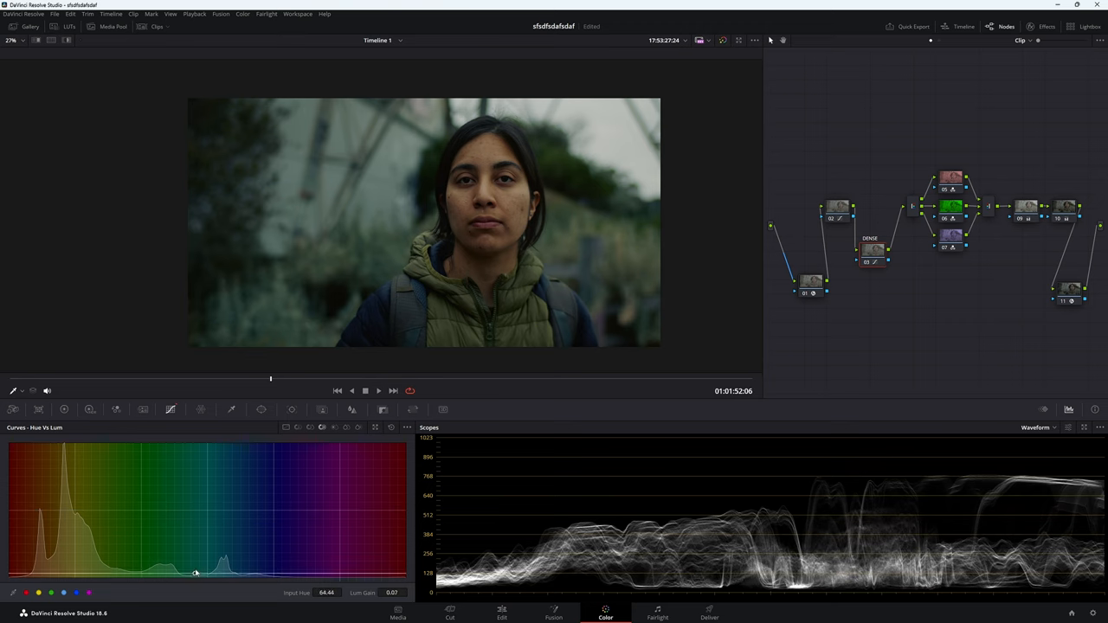
left_click_drag(194, 573, 229, 557)
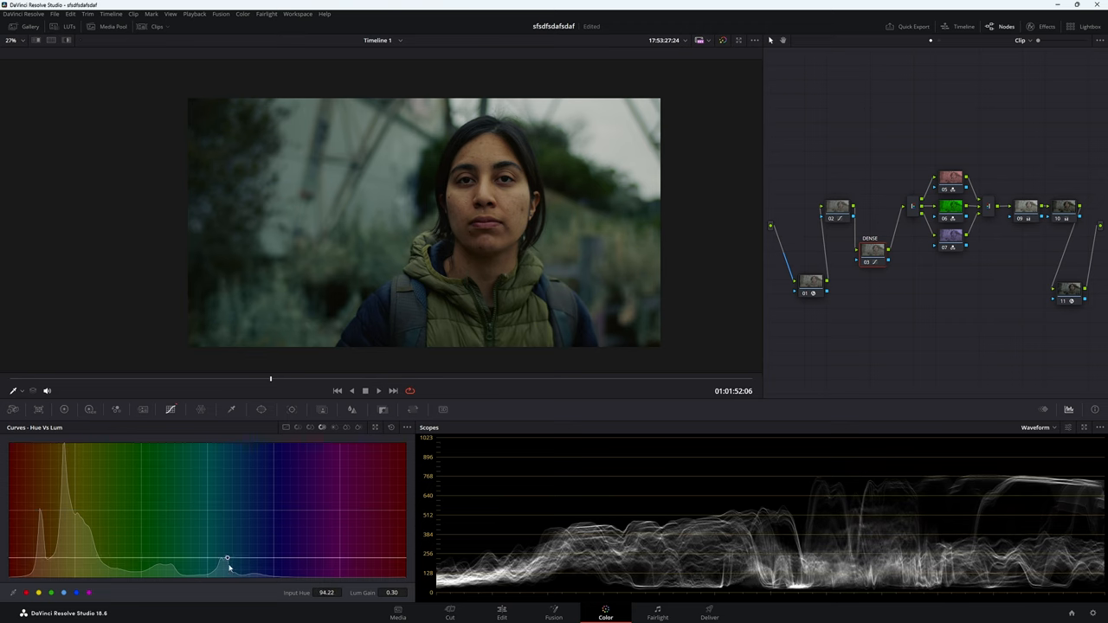
left_click_drag(229, 559, 241, 459)
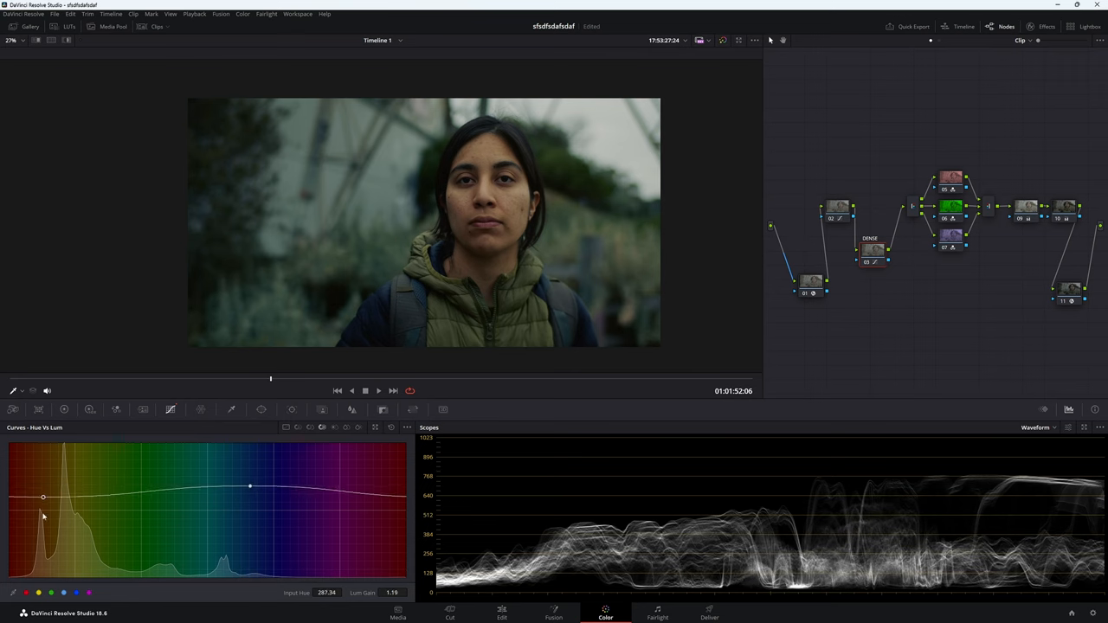
- Shape the curve to lower red-oranges and violets, lift blues, then soften and fine-tune it
left_click_drag(42, 497, 55, 545)
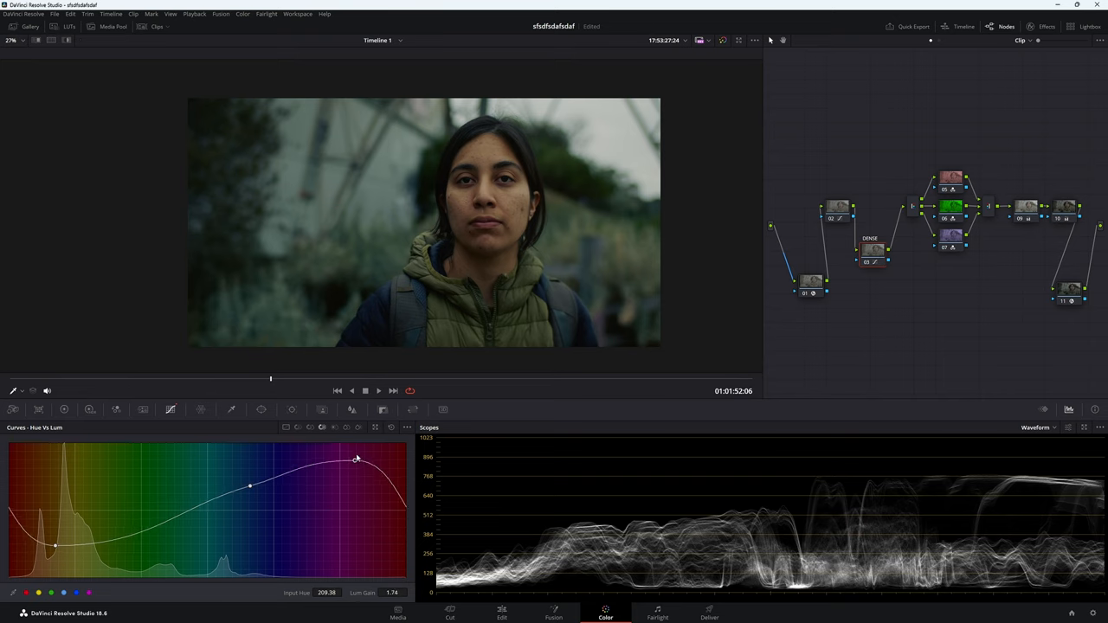
left_click_drag(355, 459, 145, 564)
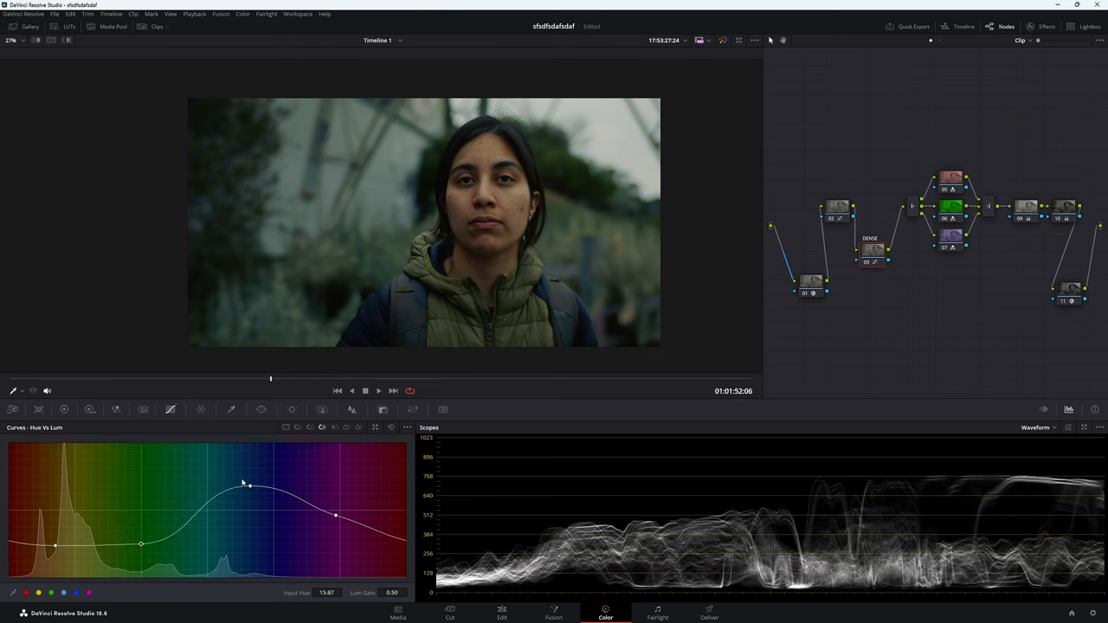
left_click_drag(249, 486, 270, 464)
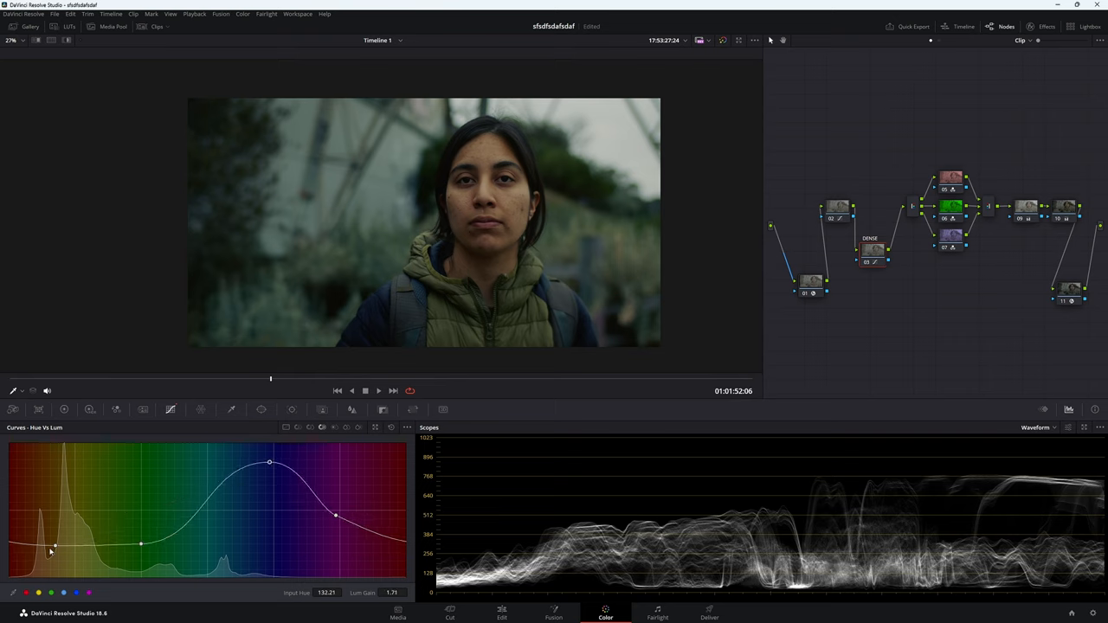
left_click_drag(336, 515, 336, 521)
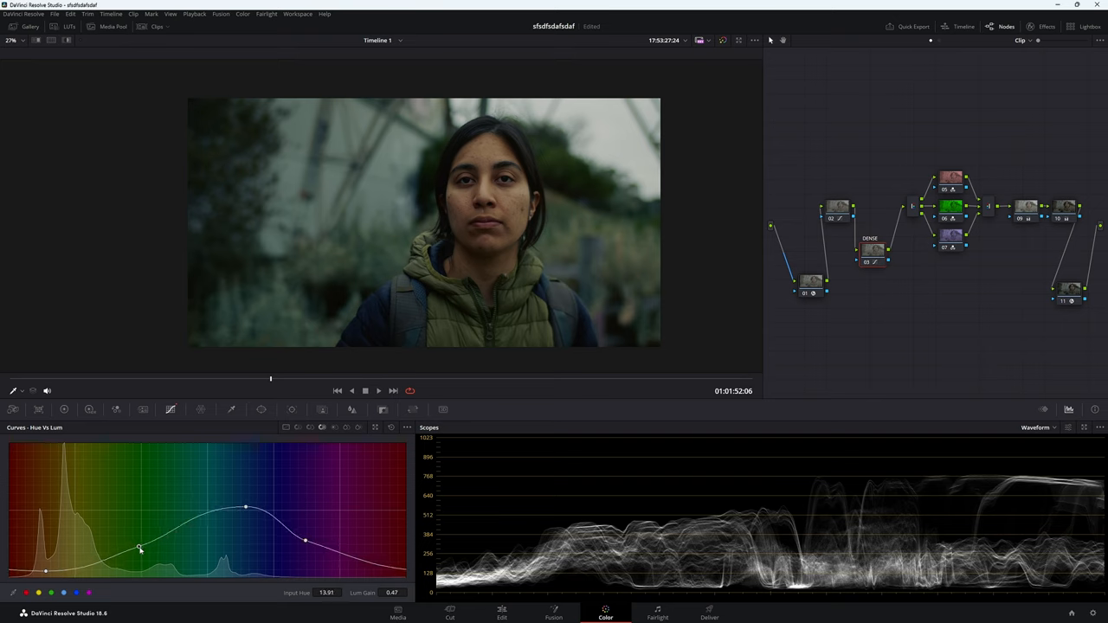
left_click_drag(138, 550, 52, 512)
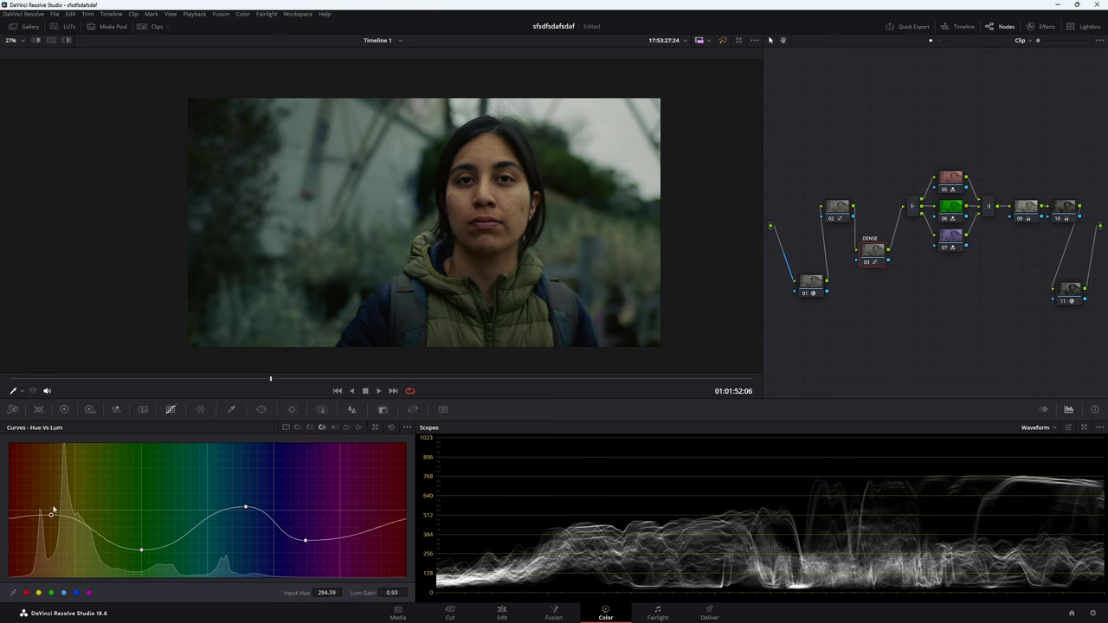
left_click_drag(52, 513, 42, 569)
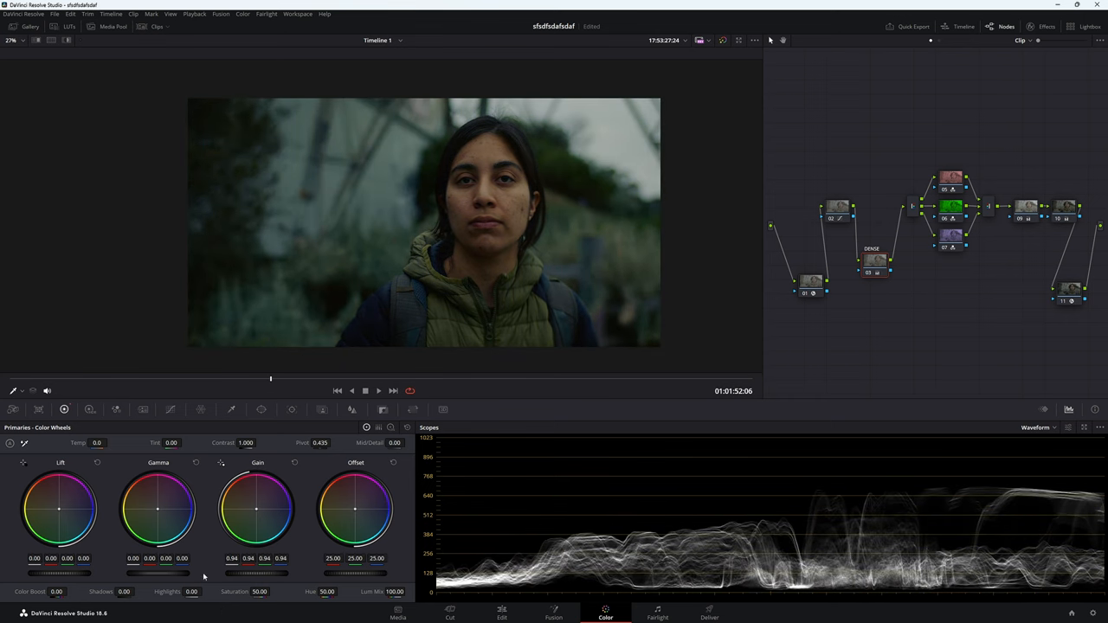
- Darken the Gamma master wheel, cool the highlights via Gain and warm the midtones toward red
left_click_drag(159, 509, 159, 505)
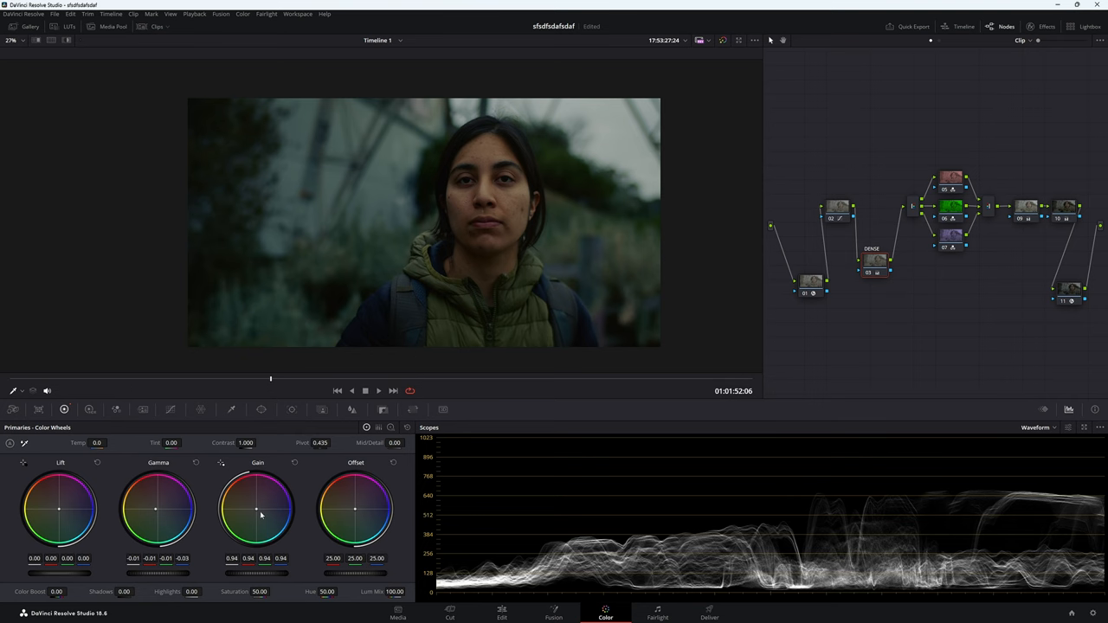
left_click_drag(258, 509, 270, 519)
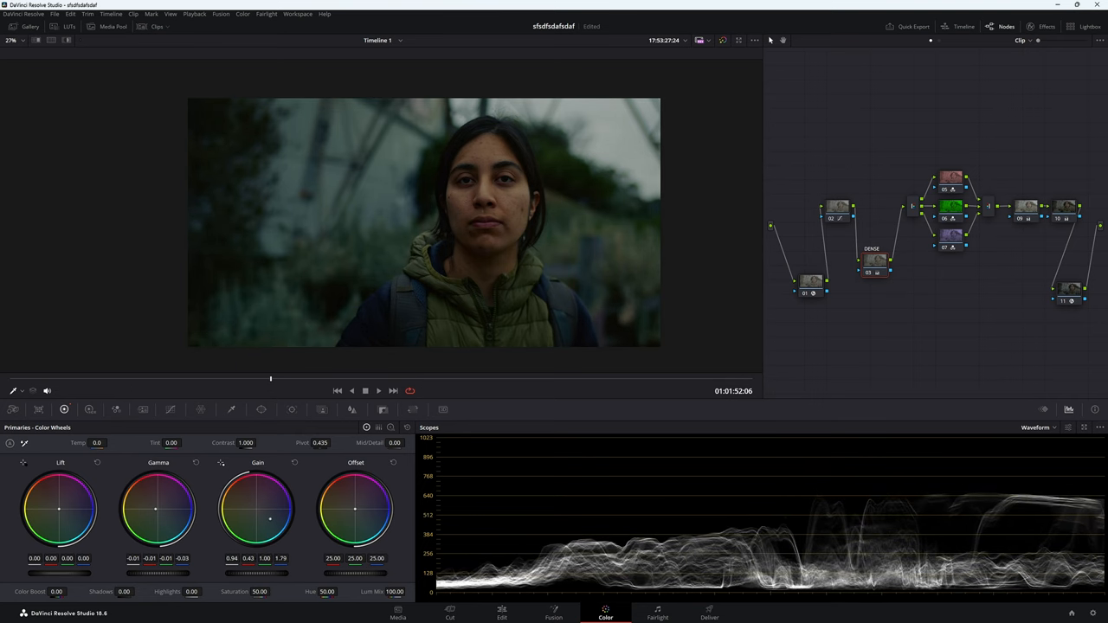
left_click_drag(258, 505, 249, 505)
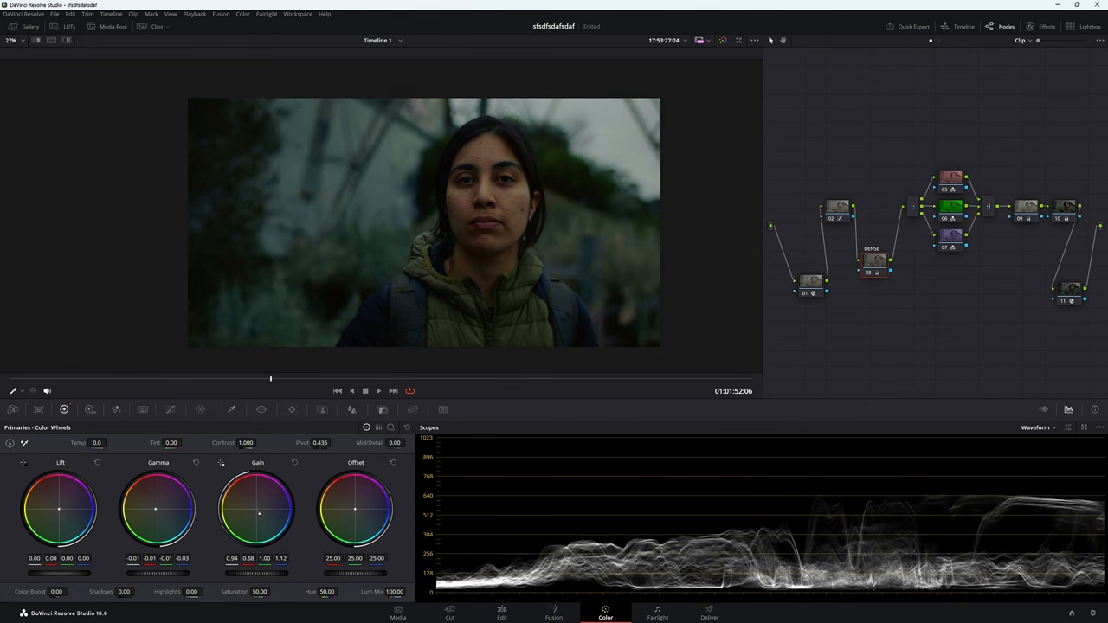
left_click_drag(260, 516, 250, 501)
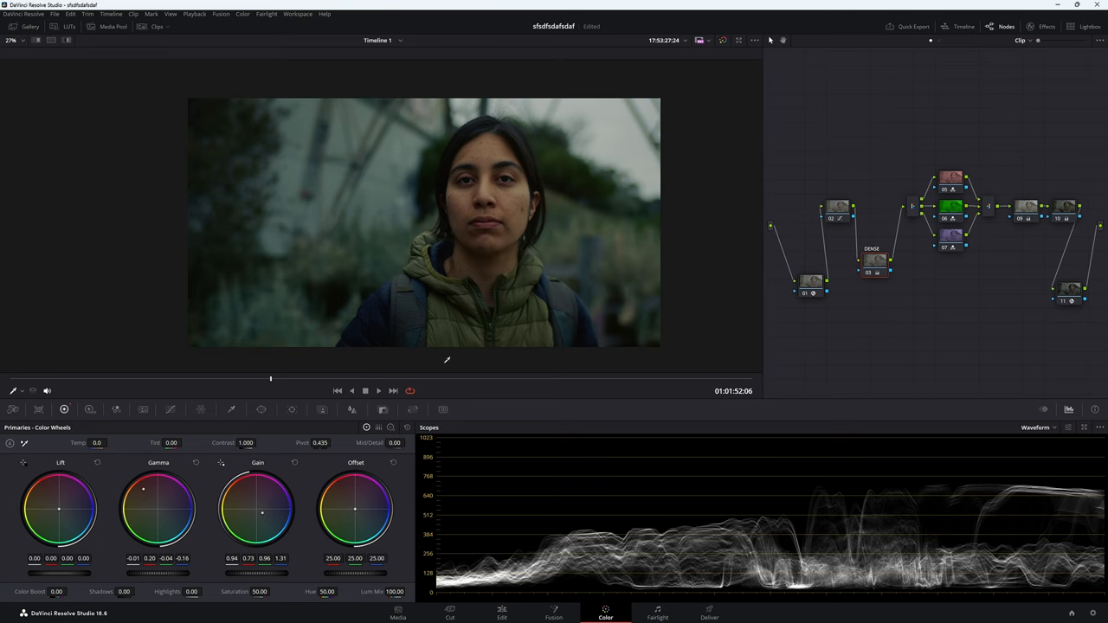
- Tint the shadows with small Lift wheel adjustments and refine them
left_click_drag(263, 513, 264, 509)
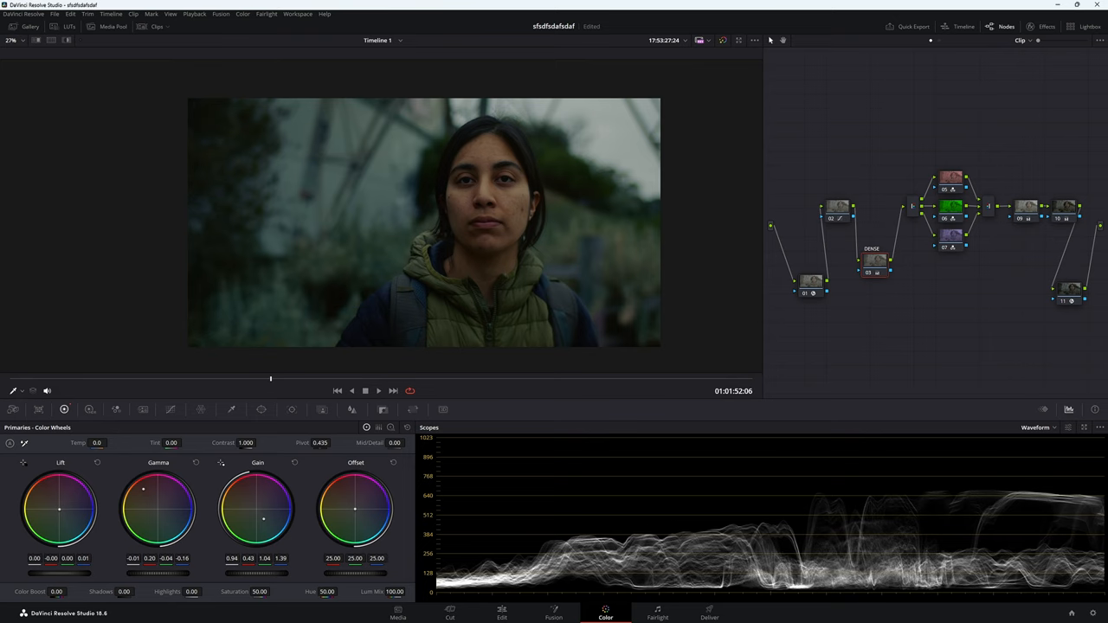
left_click_drag(59, 509, 59, 516)
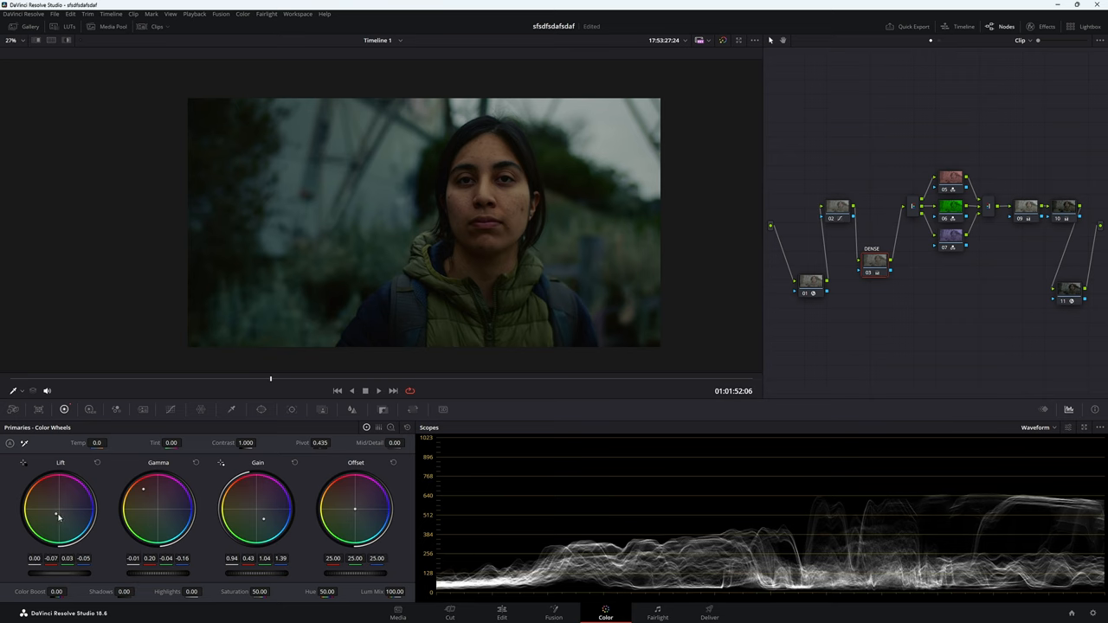
left_click_drag(59, 516, 59, 515)
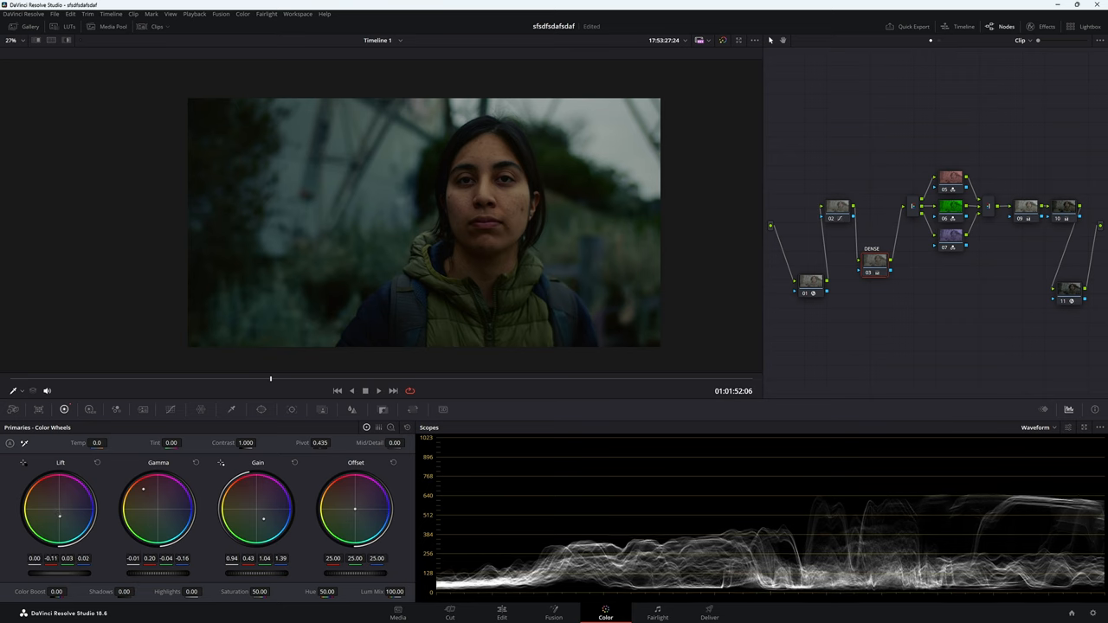
left_click_drag(246, 443, 251, 436)
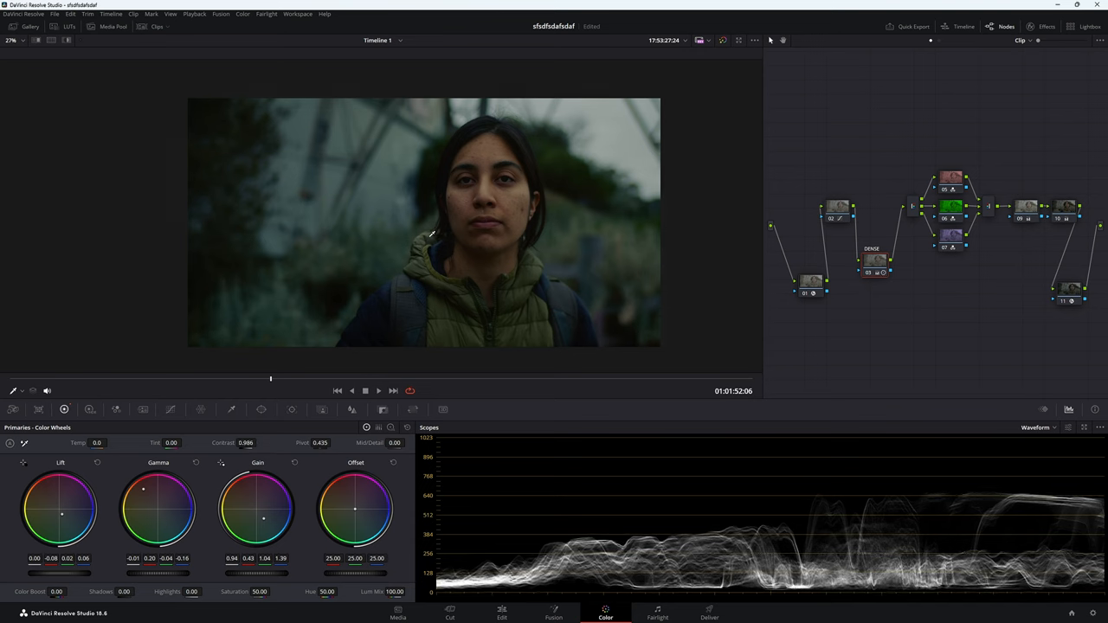
mouse_move(359, 320)
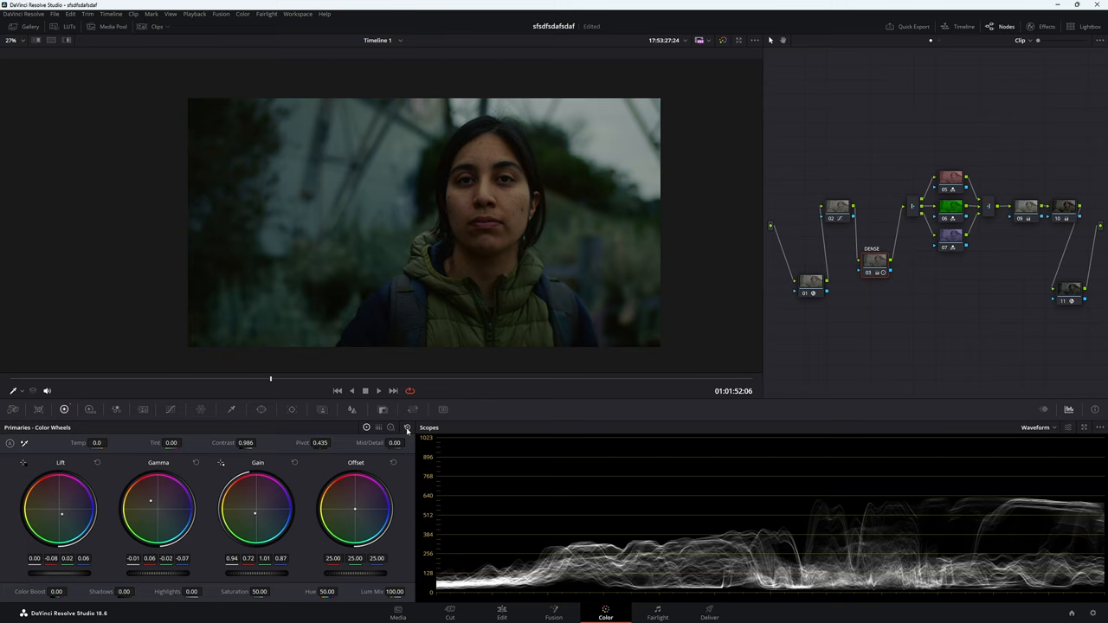
mouse_move(447, 277)
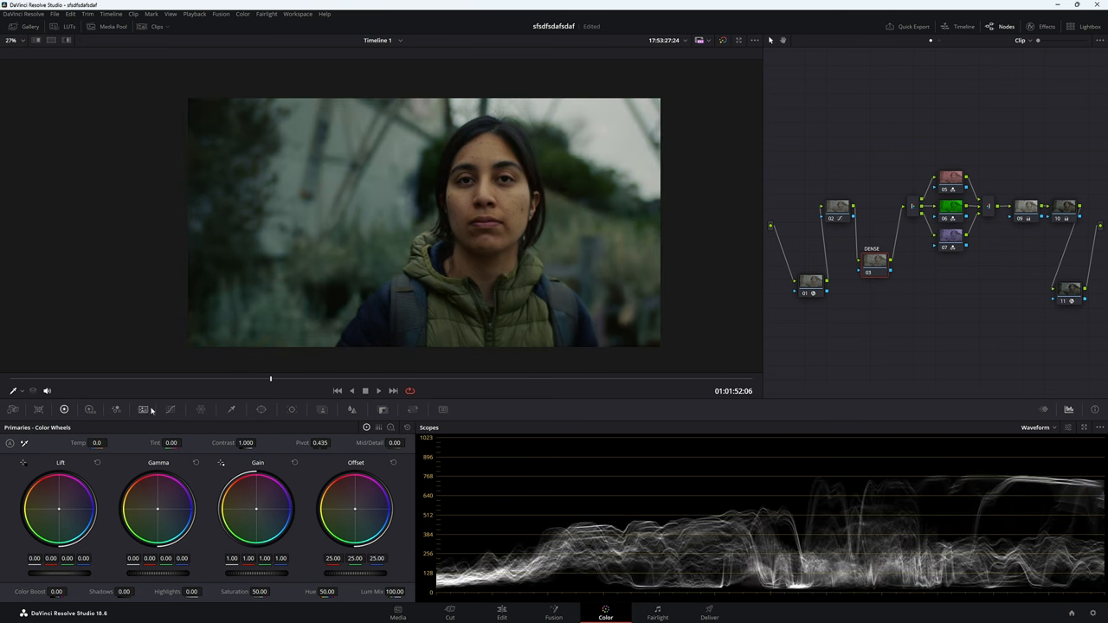
- Test lowering points on the Hue vs Lum curve, then leave it back at flat
left_click(169, 408)
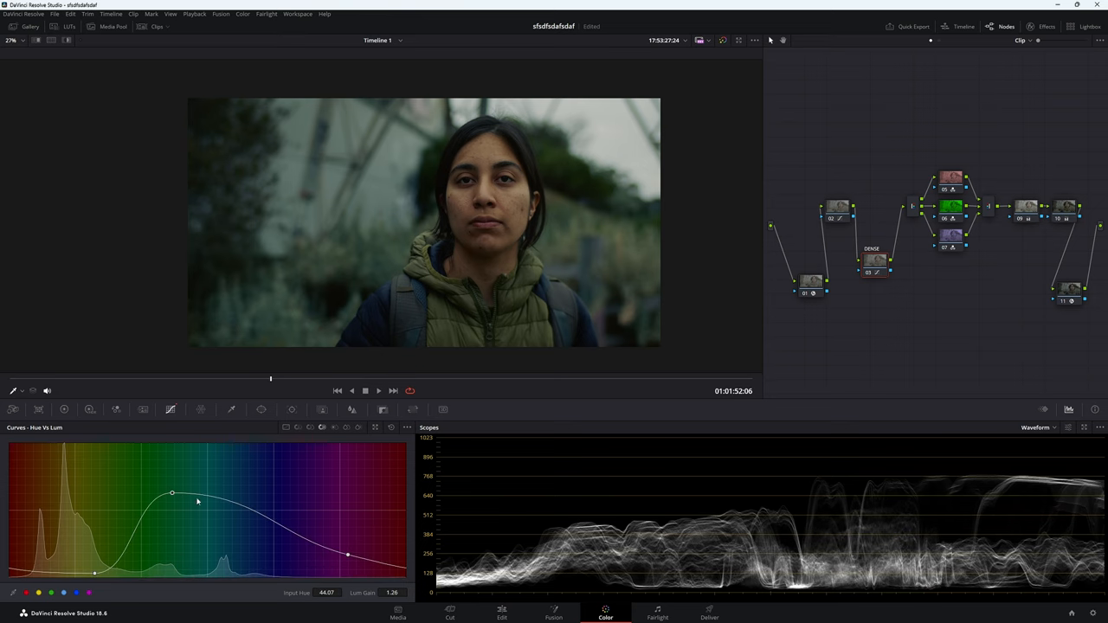
left_click_drag(173, 495, 190, 530)
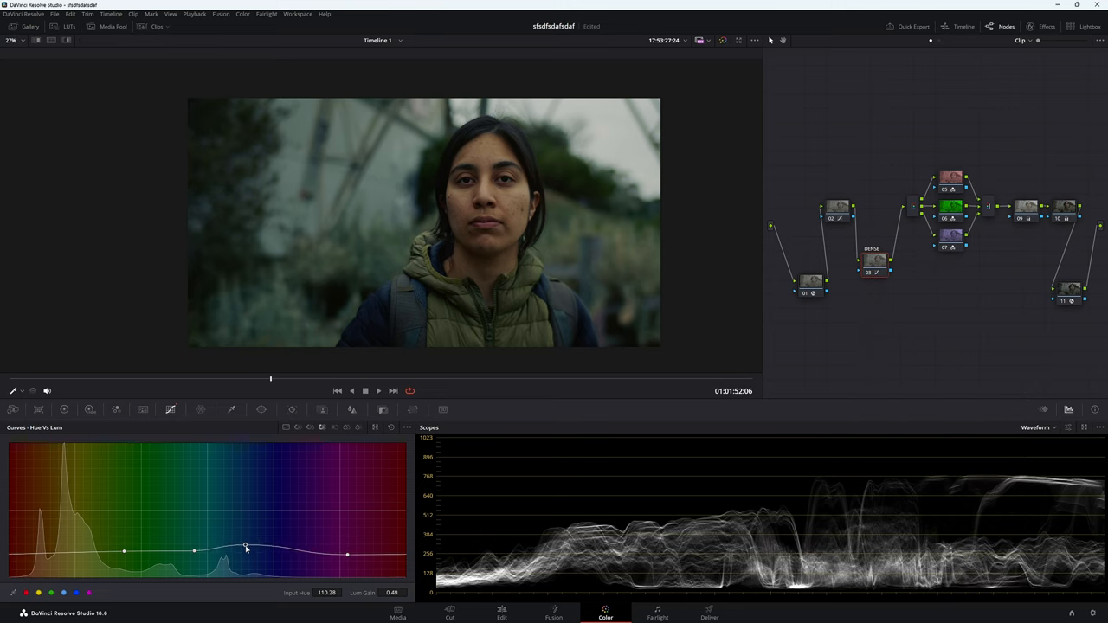
left_click_drag(246, 546, 246, 547)
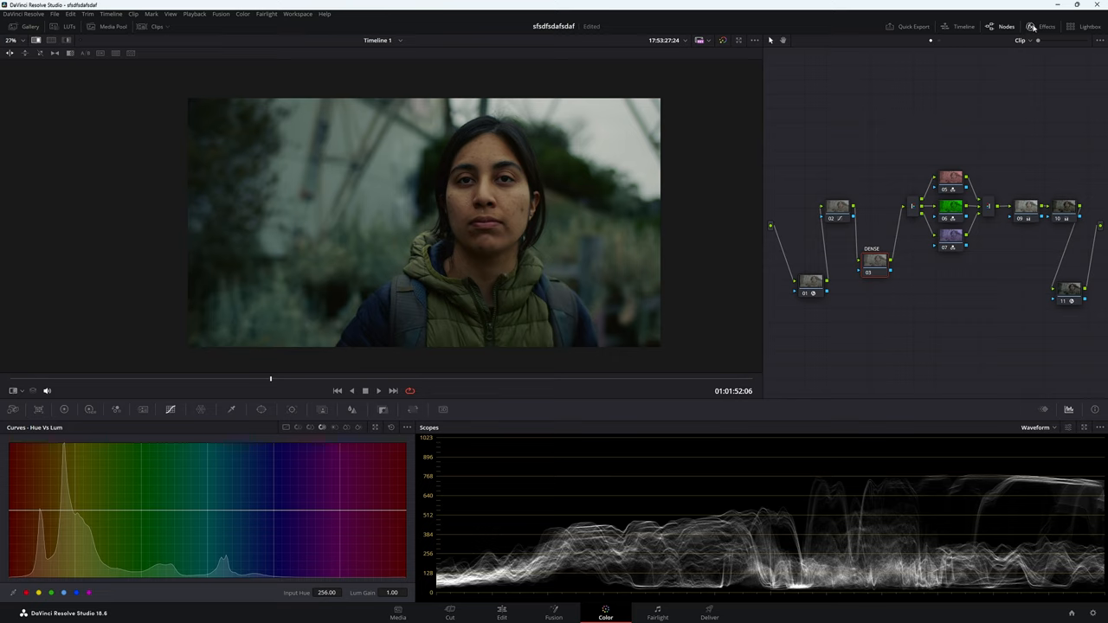
- Find the DCTL effect in the Effects library by searching 'dctl' and apply it to the node
left_click(1046, 26)
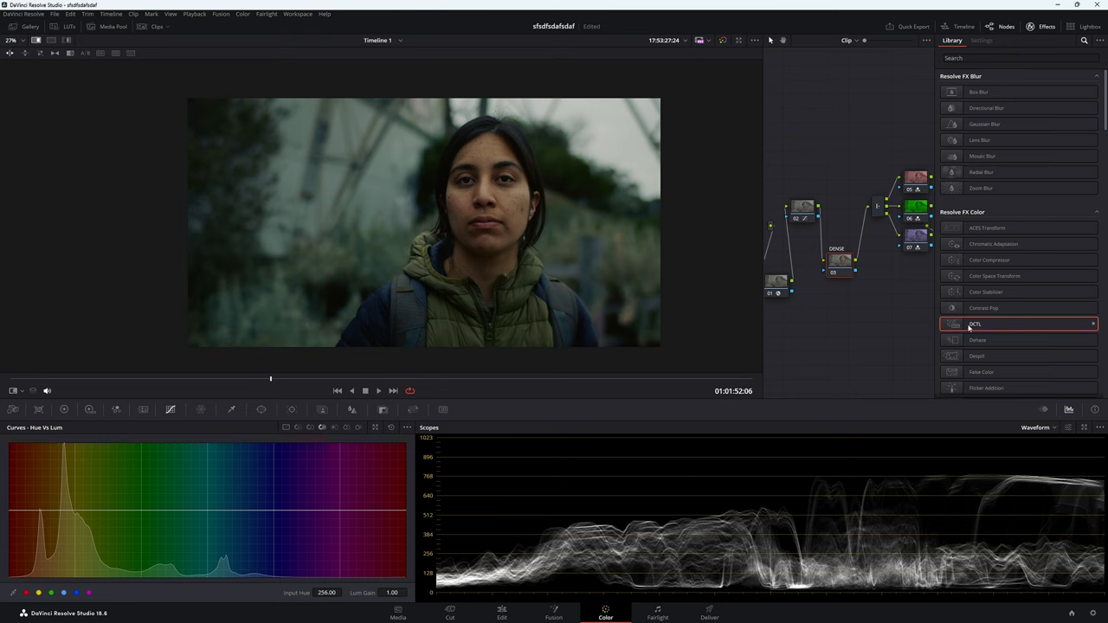
left_click(1021, 59)
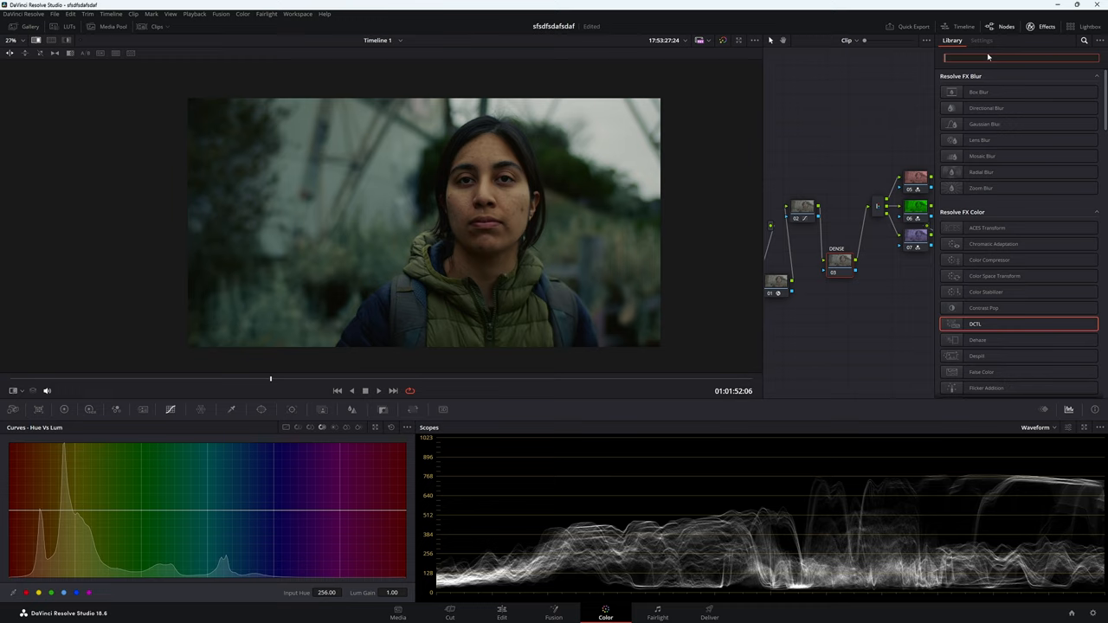
type("dctl")
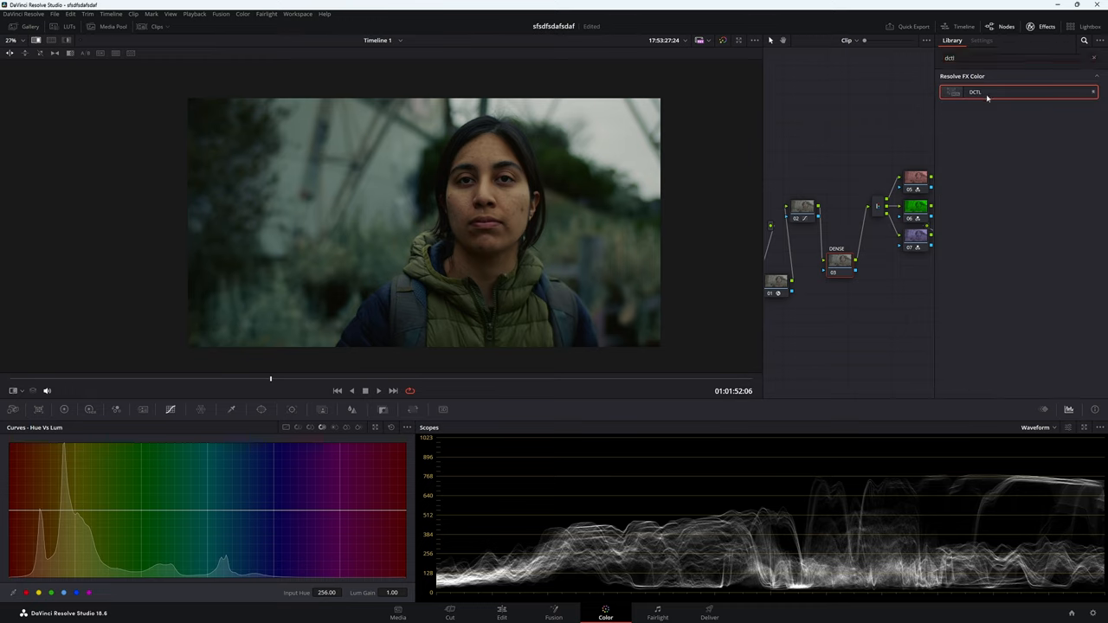
left_click(980, 39)
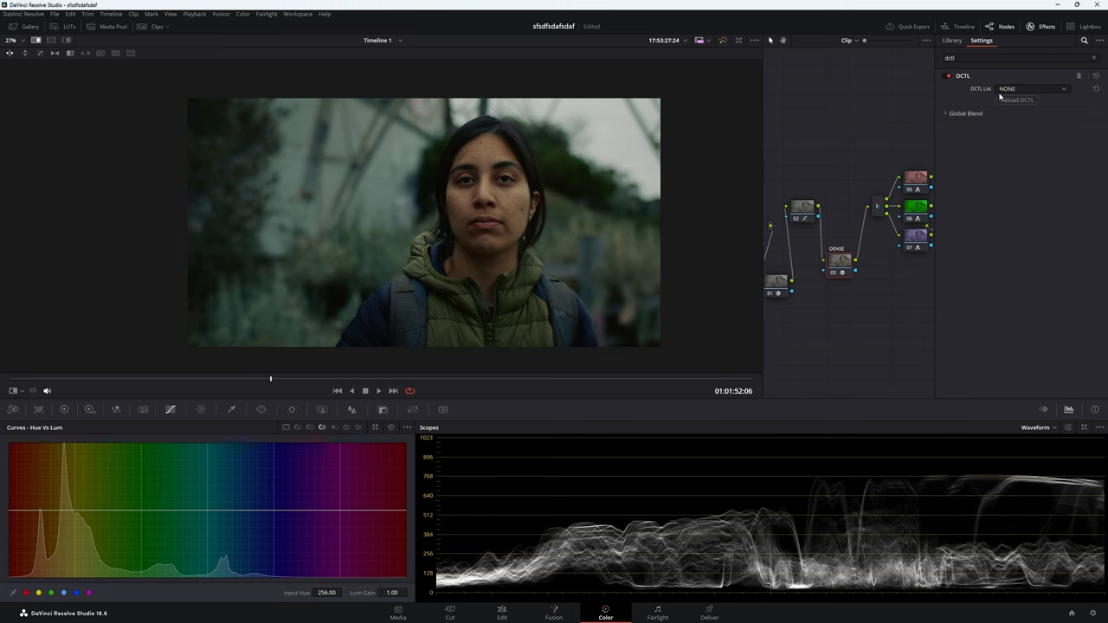
- Load the MONO density DCTL from the effect's DCTL List
left_click(1032, 88)
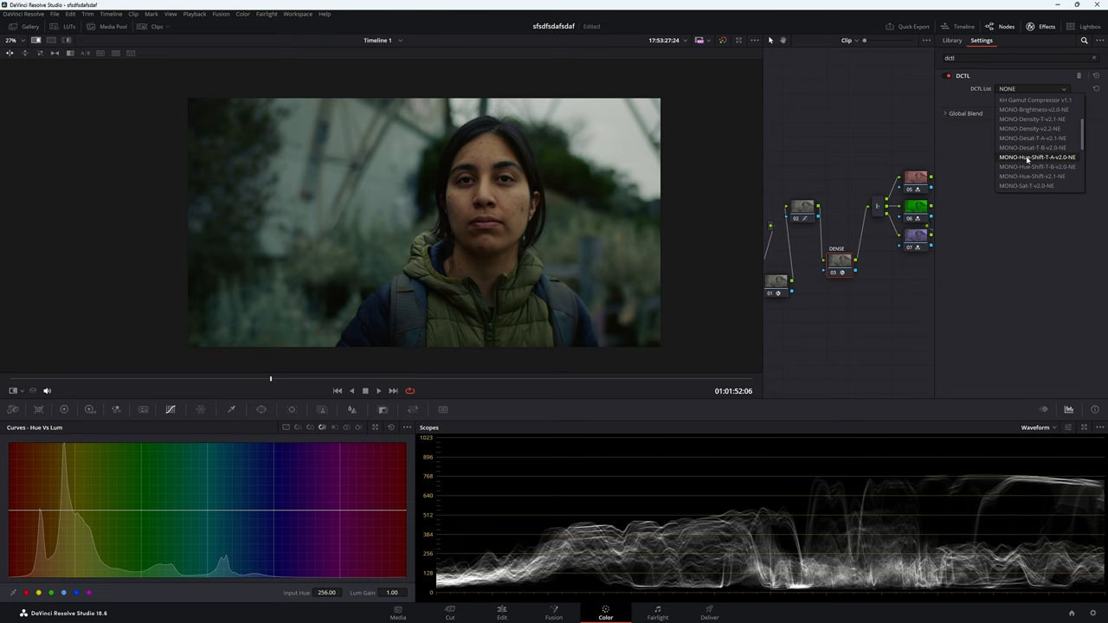
mouse_move(1029, 128)
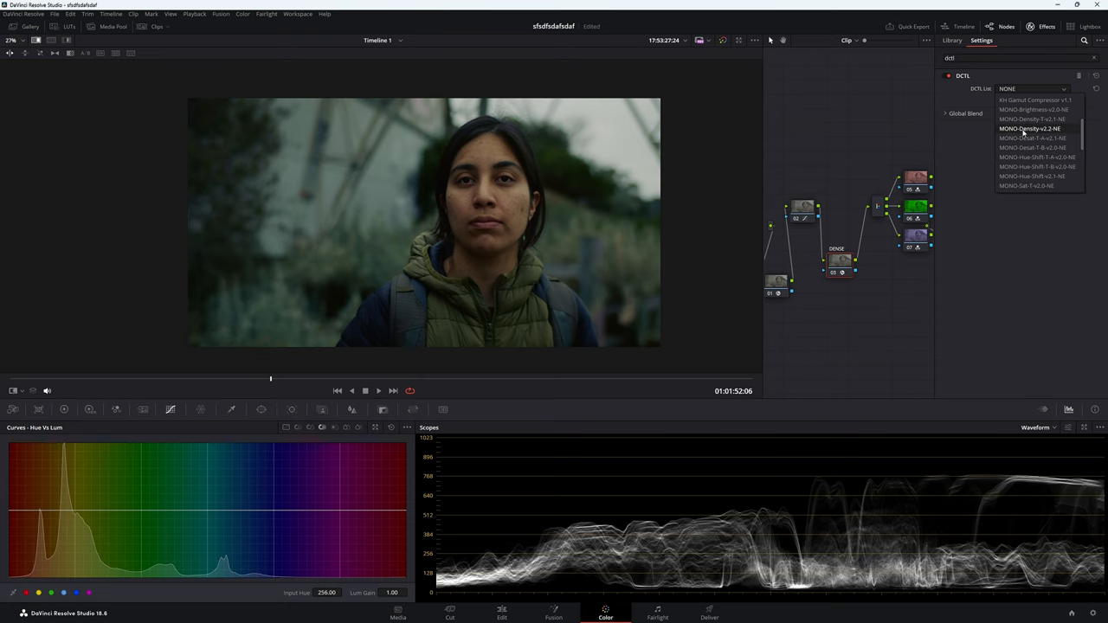
left_click(1028, 128)
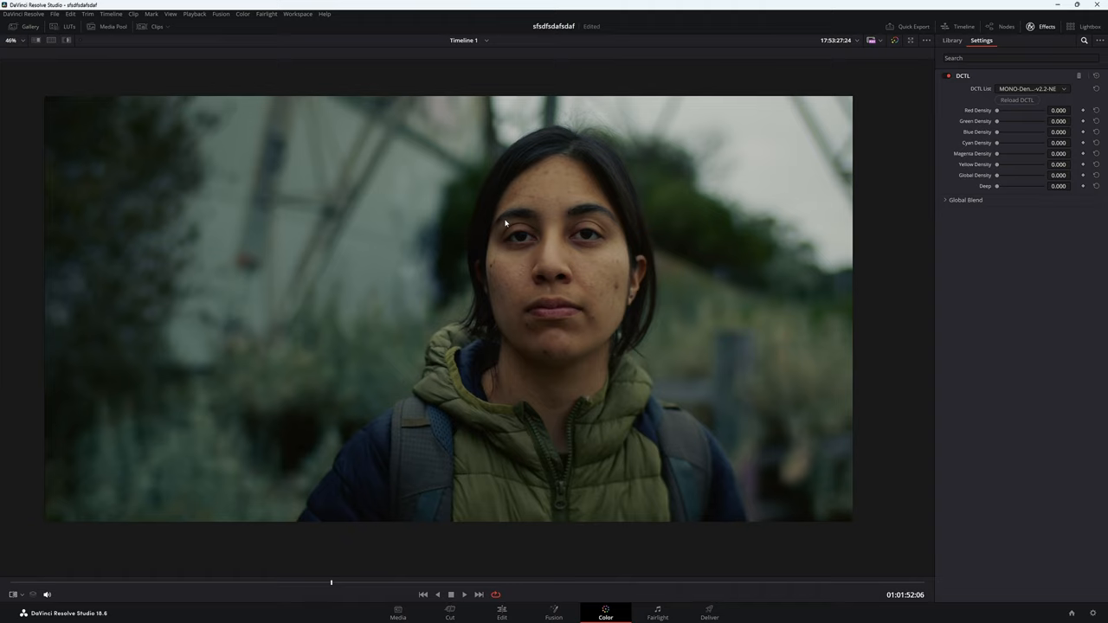
- Pull global density below zero and raise the blue and yellow density sliders
key("shift+f")
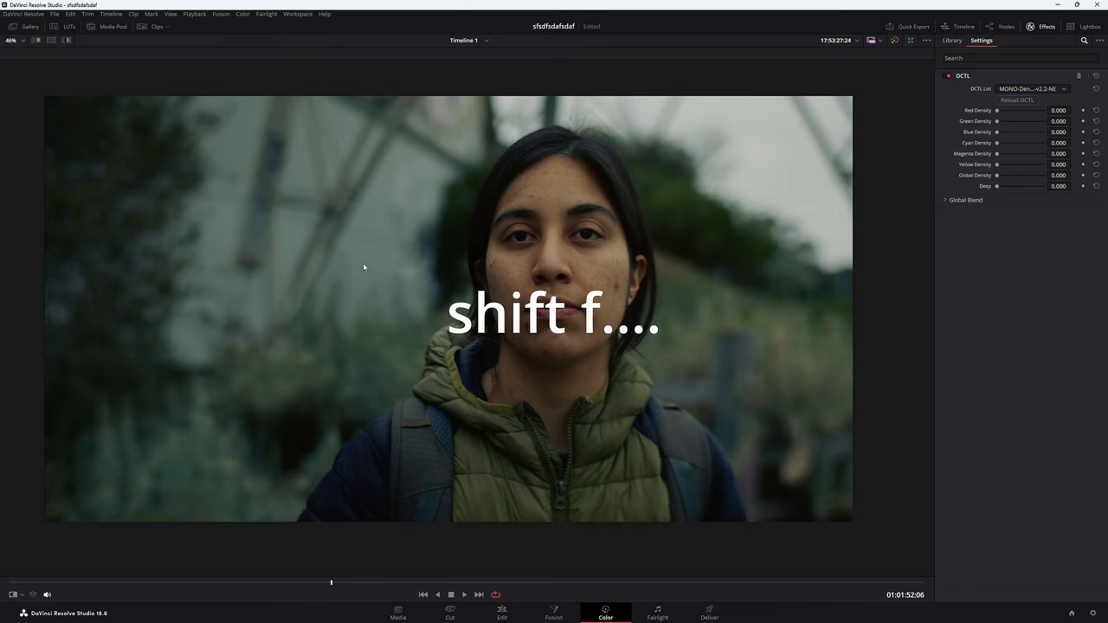
key("shift+f")
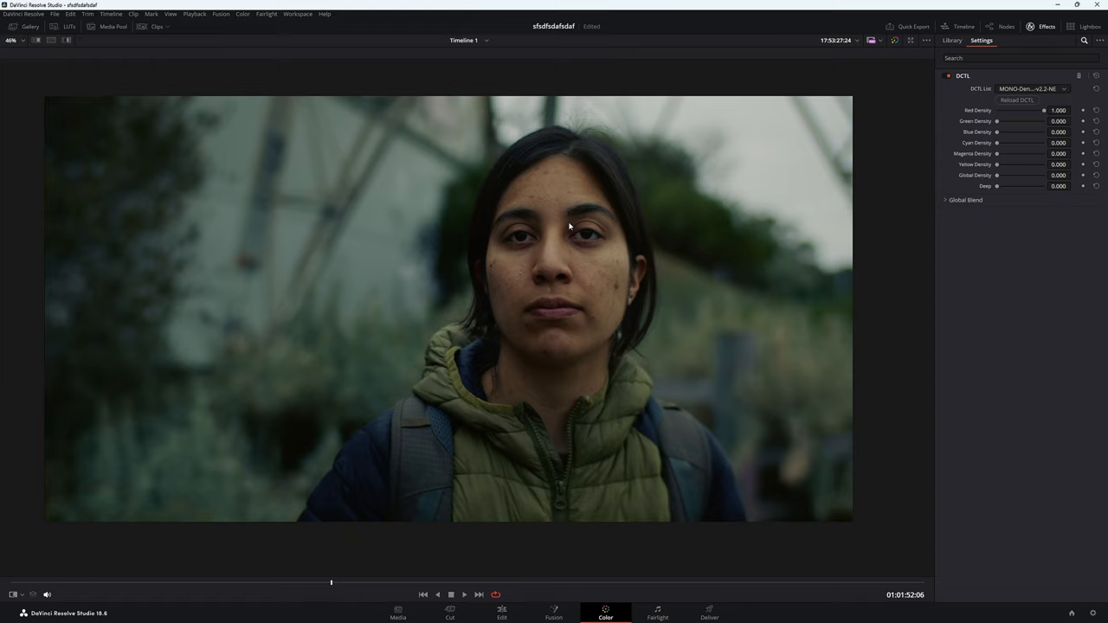
mouse_move(568, 246)
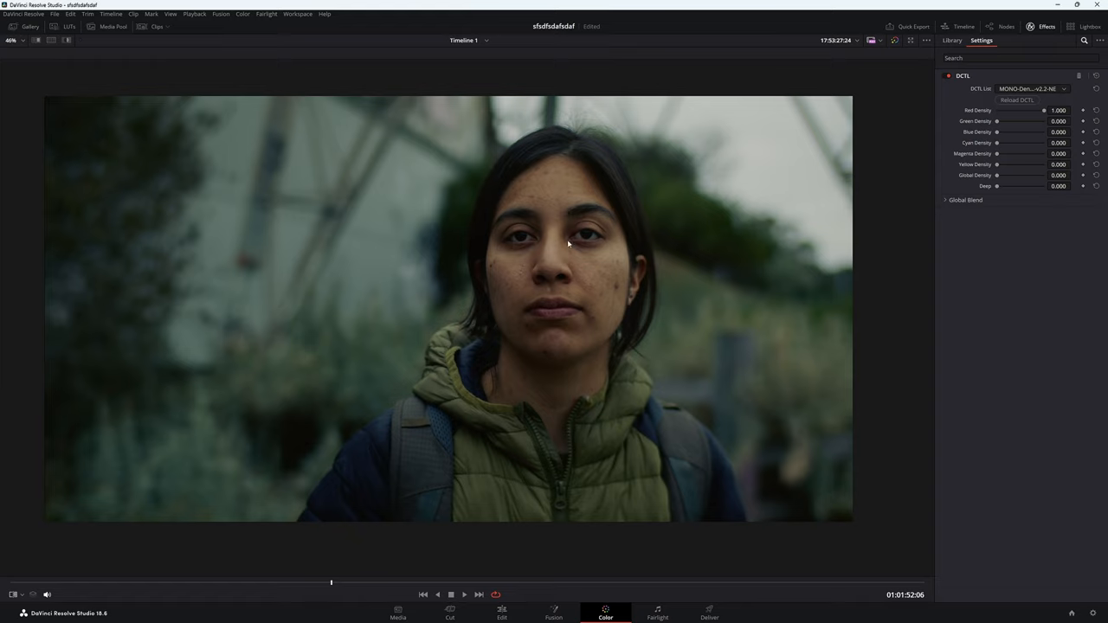
mouse_move(997, 178)
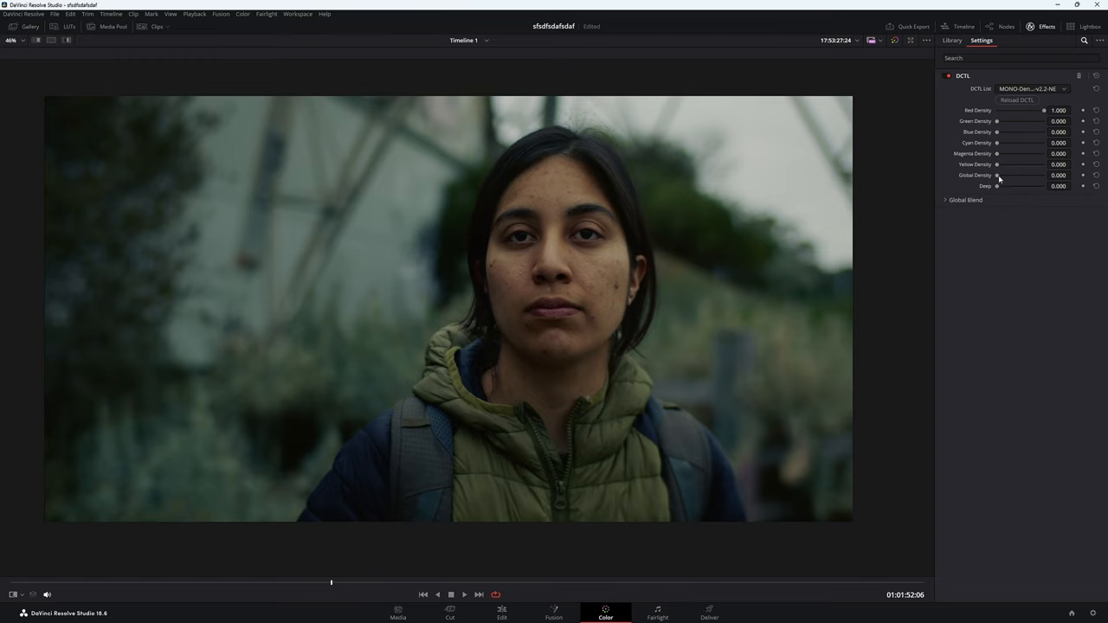
left_click_drag(997, 175, 1029, 175)
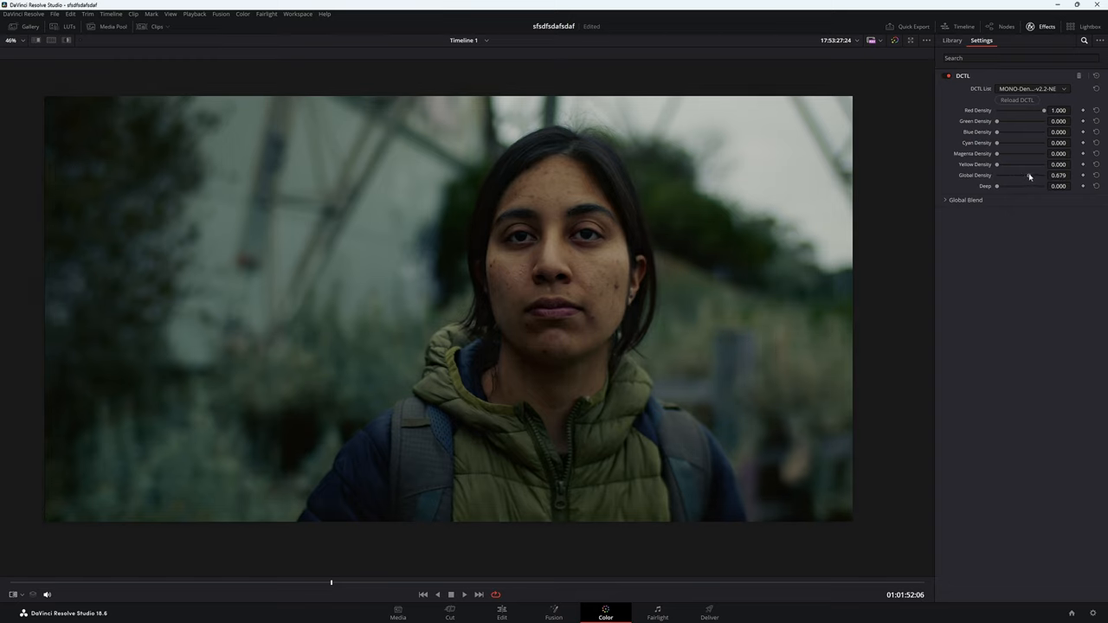
left_click_drag(1028, 175, 1011, 175)
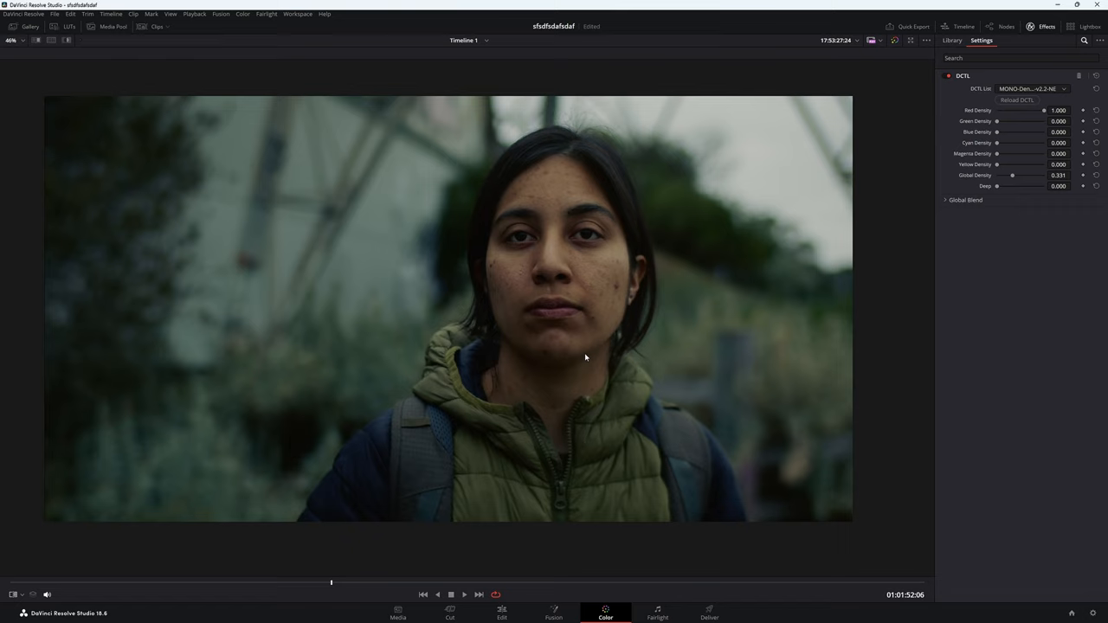
mouse_move(1000, 142)
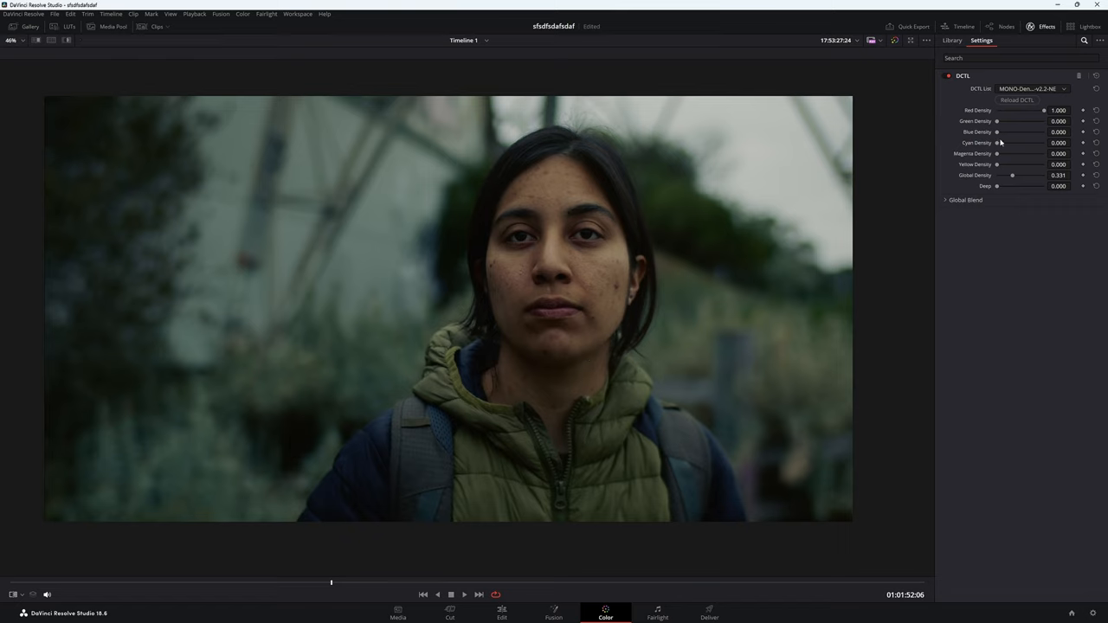
left_click_drag(997, 132, 1037, 131)
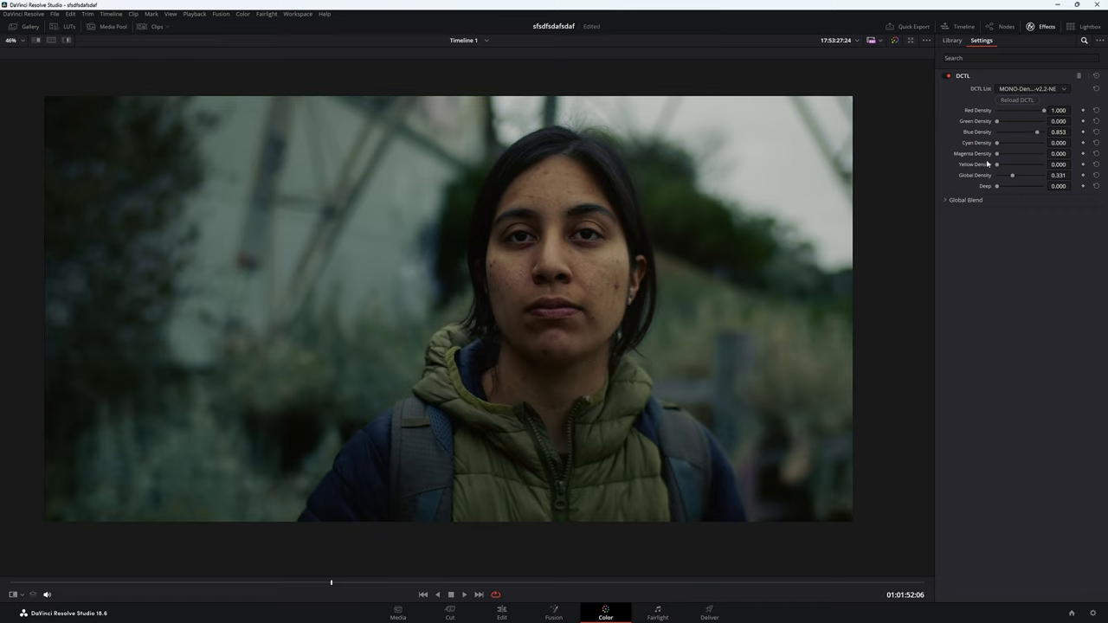
left_click_drag(997, 164, 1025, 165)
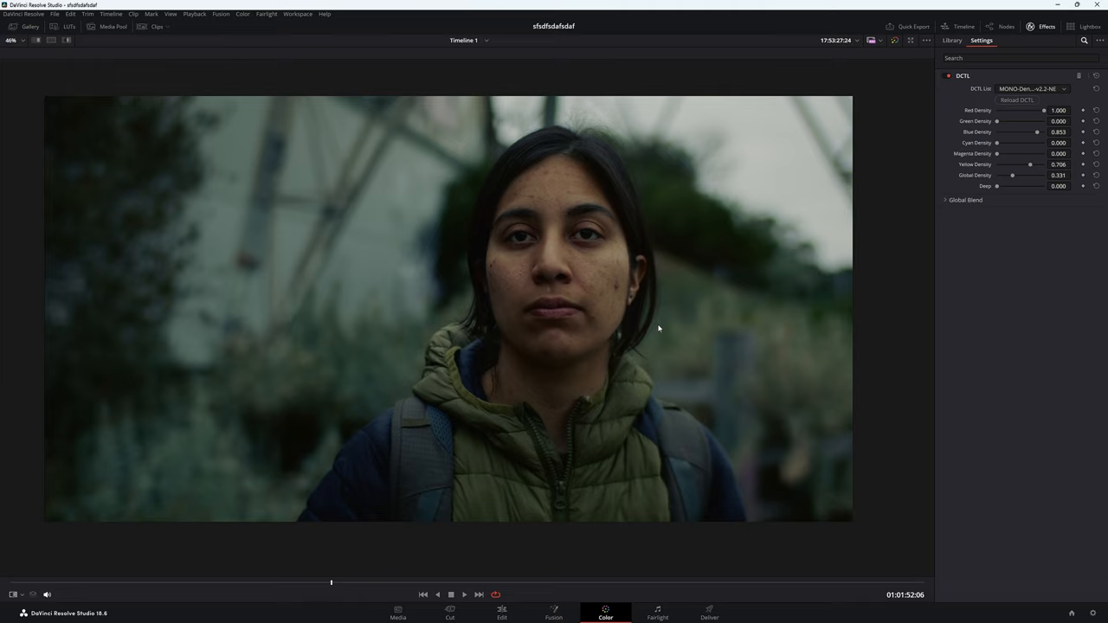
mouse_move(668, 329)
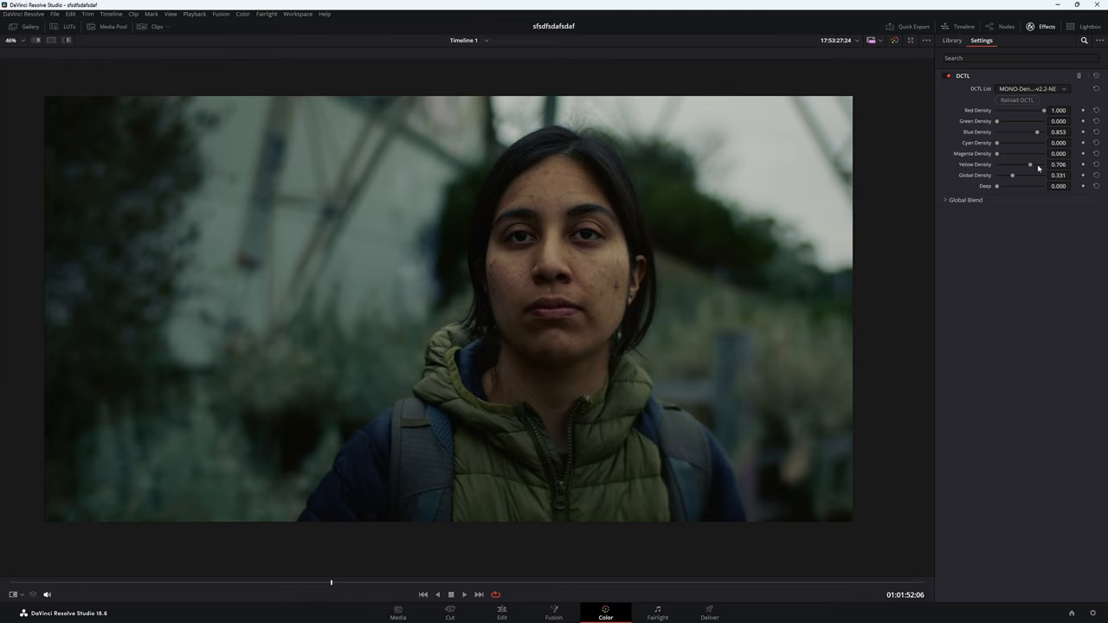
- Lower global density further and add a small amount of sharpening
left_click_drag(1011, 174, 1030, 175)
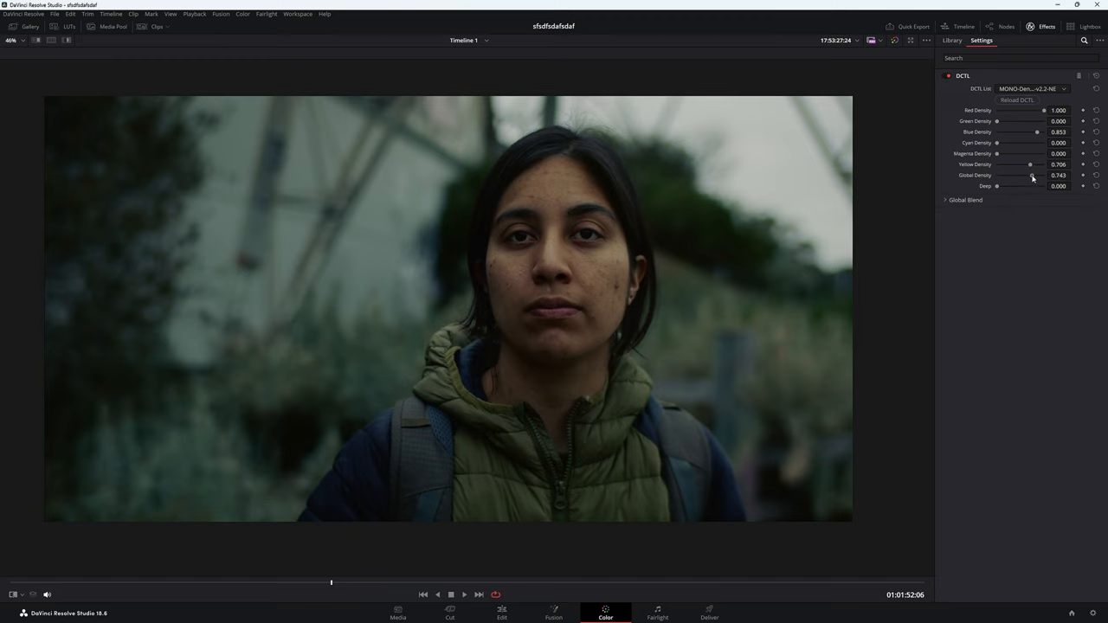
left_click_drag(1030, 175, 1035, 175)
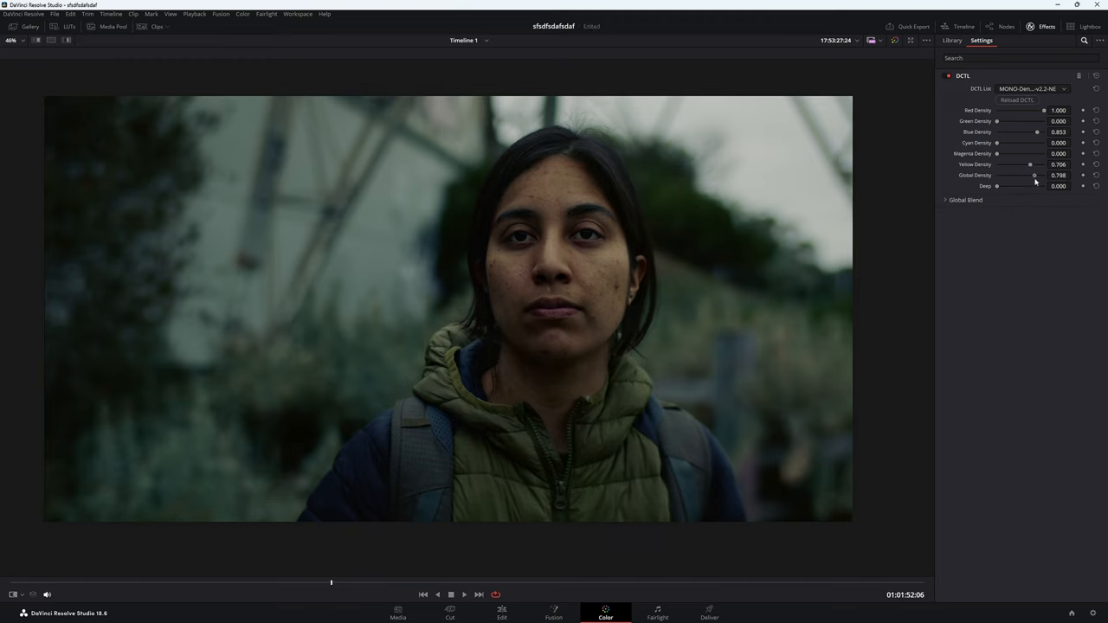
left_click_drag(997, 187, 1008, 187)
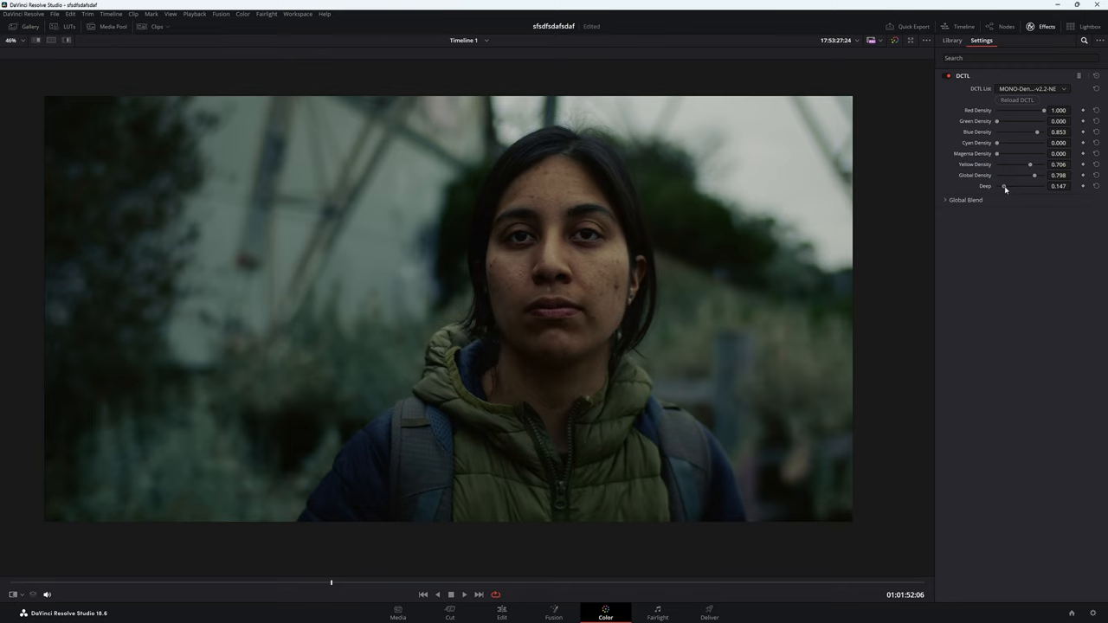
left_click_drag(1004, 187, 1025, 187)
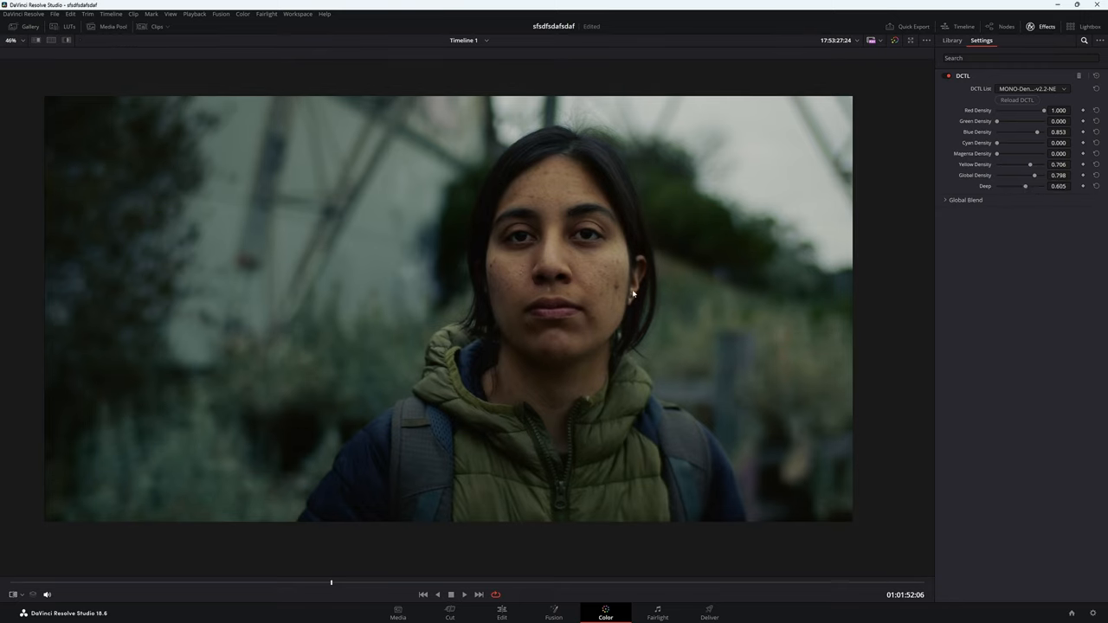
mouse_move(585, 310)
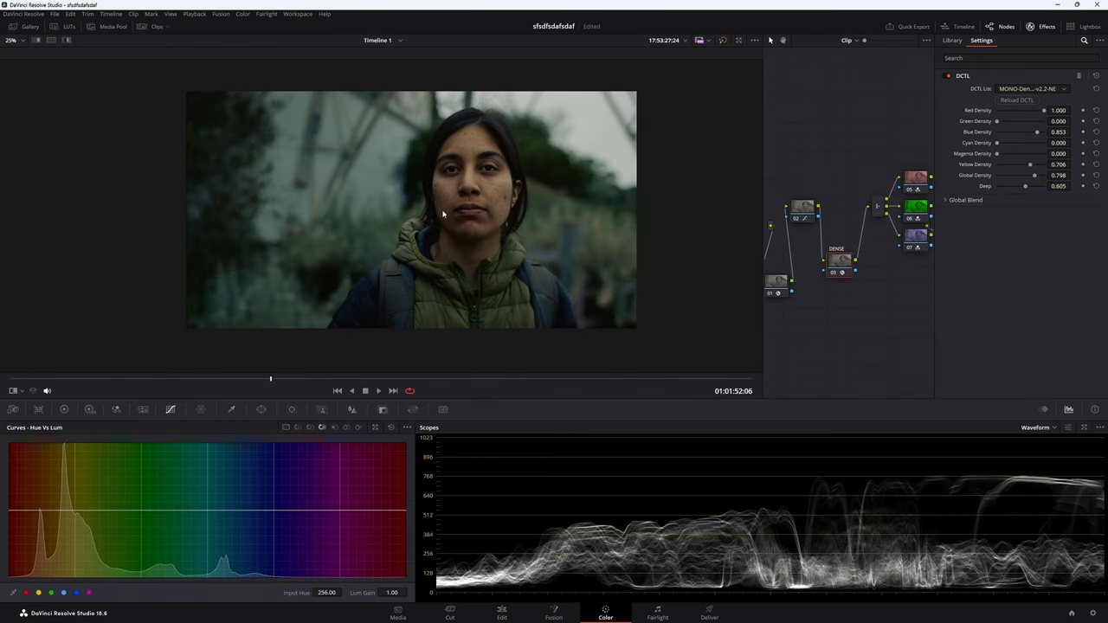
- Show the stills gallery and select the first saved still
left_click(31, 26)
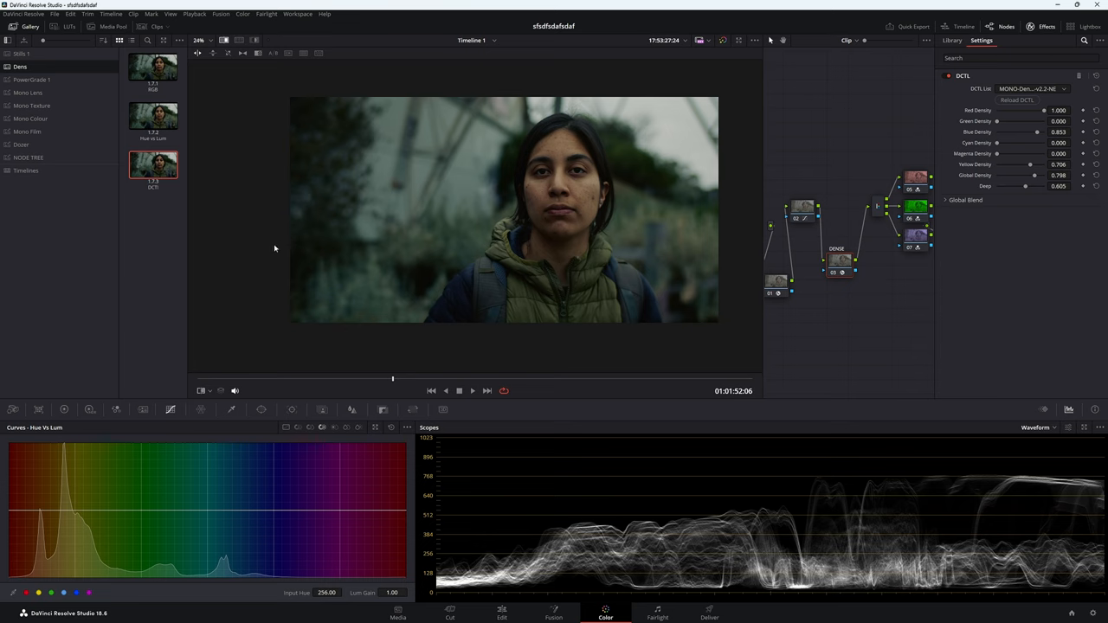
left_click(152, 68)
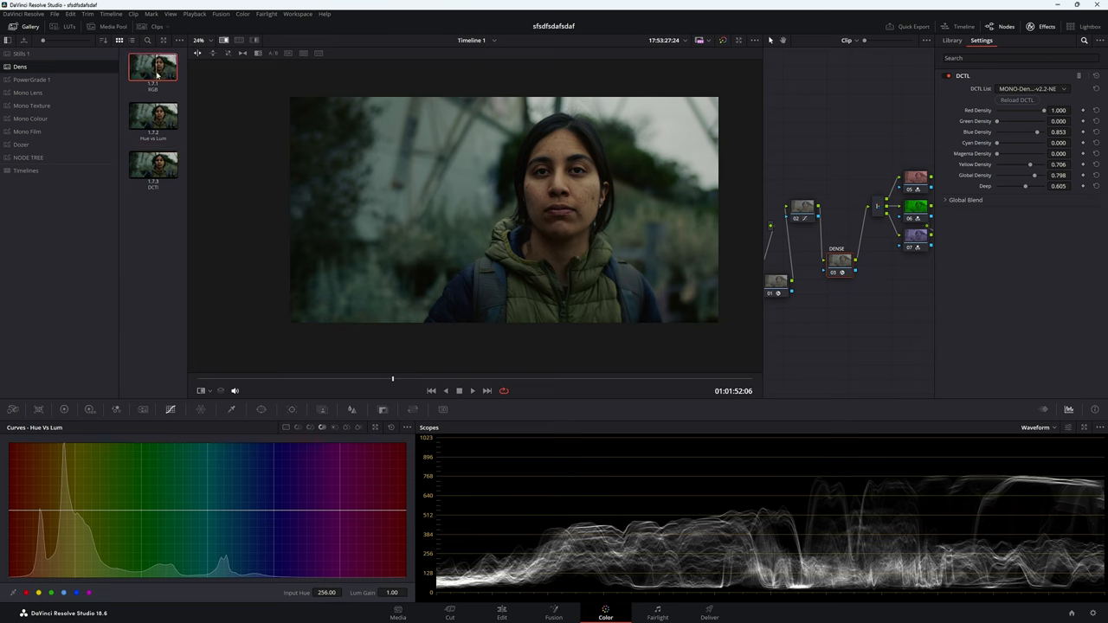